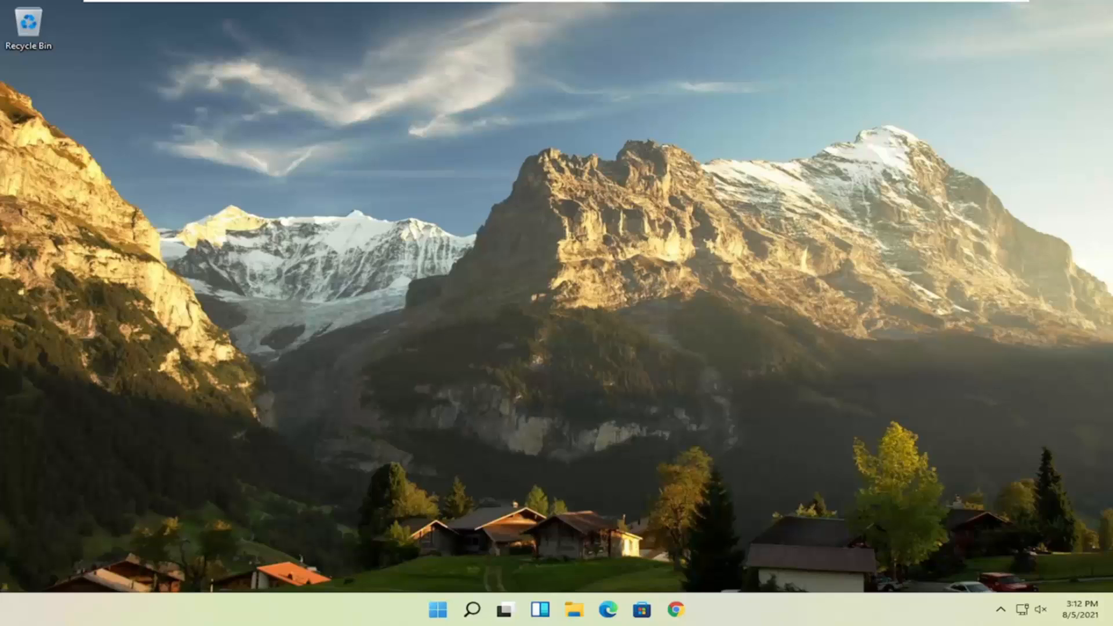
mouse_move(796, 297)
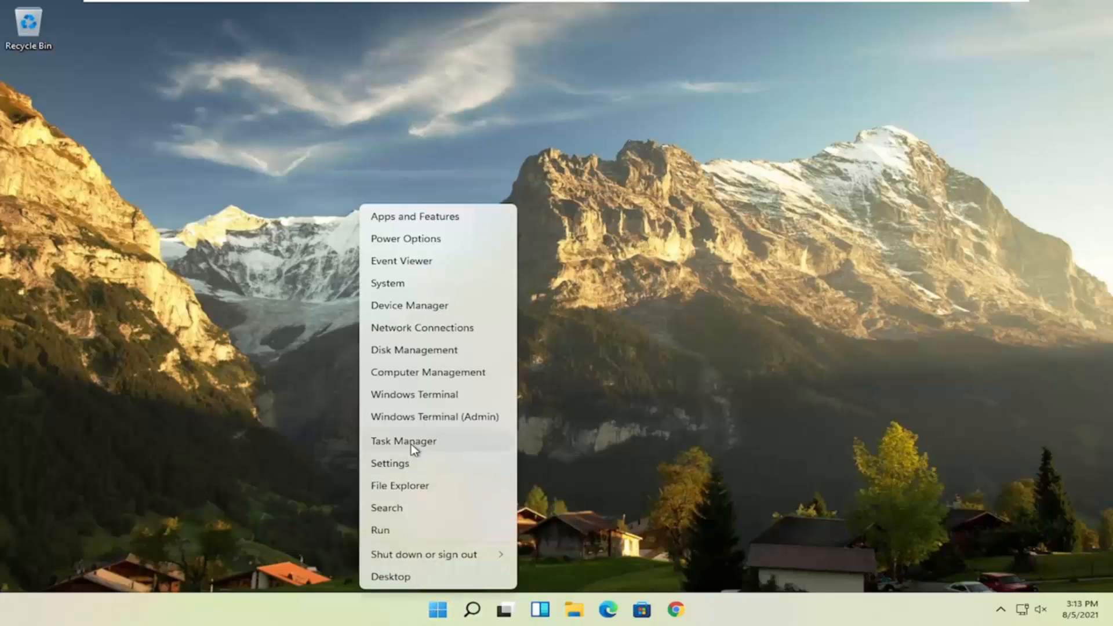
Launch Task Manager and view its Startup apps list.
left_click(402, 440)
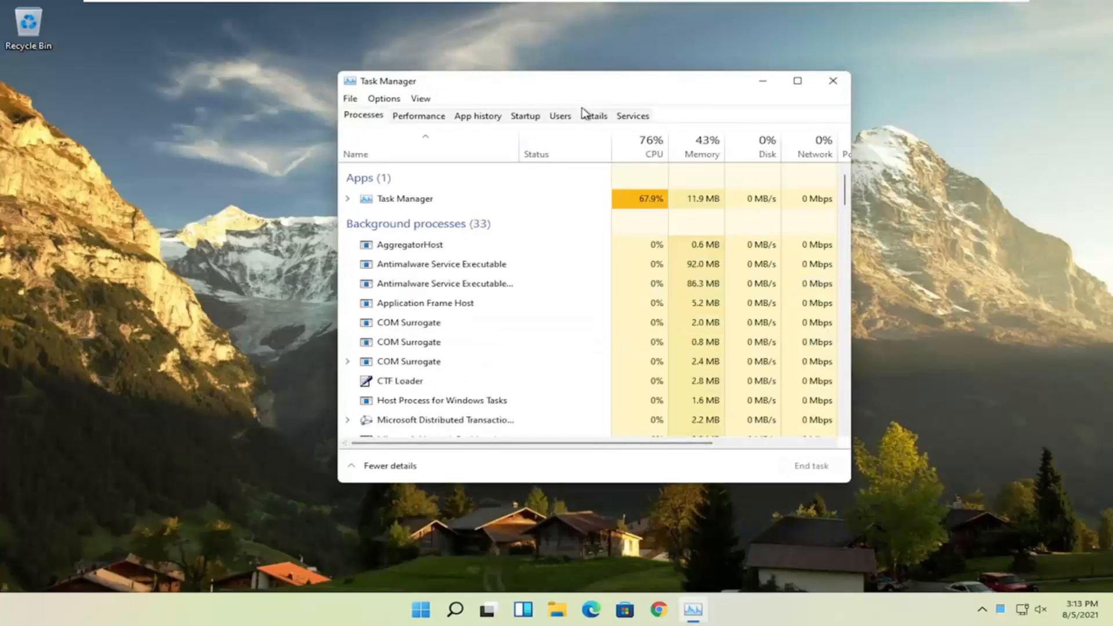
left_click(525, 116)
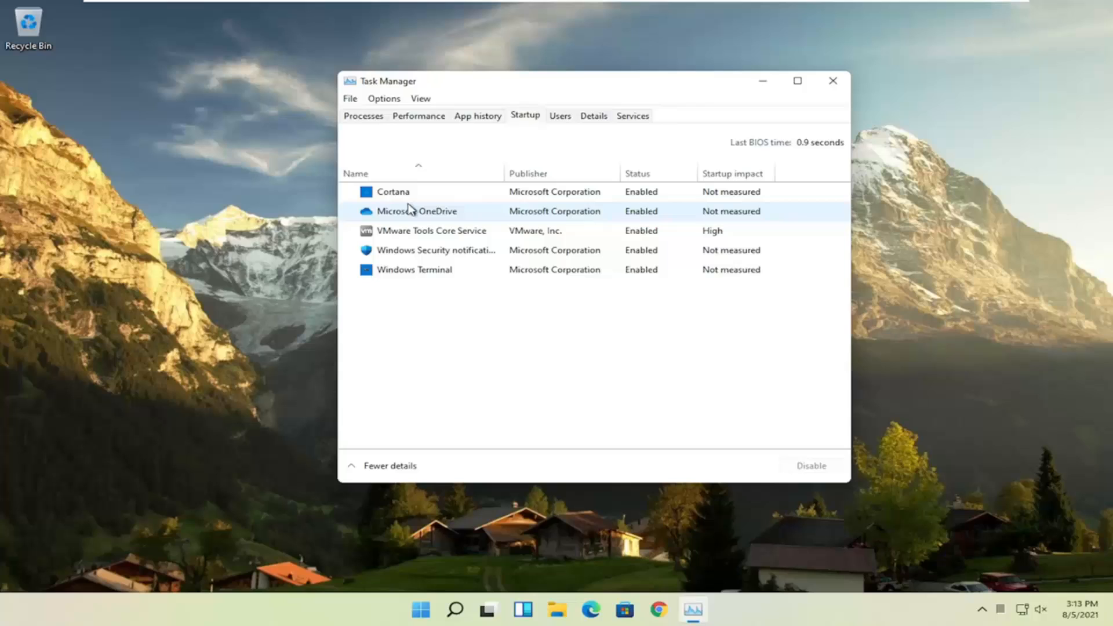
Disable Microsoft OneDrive as a startup app and close Task Manager.
left_click(418, 211)
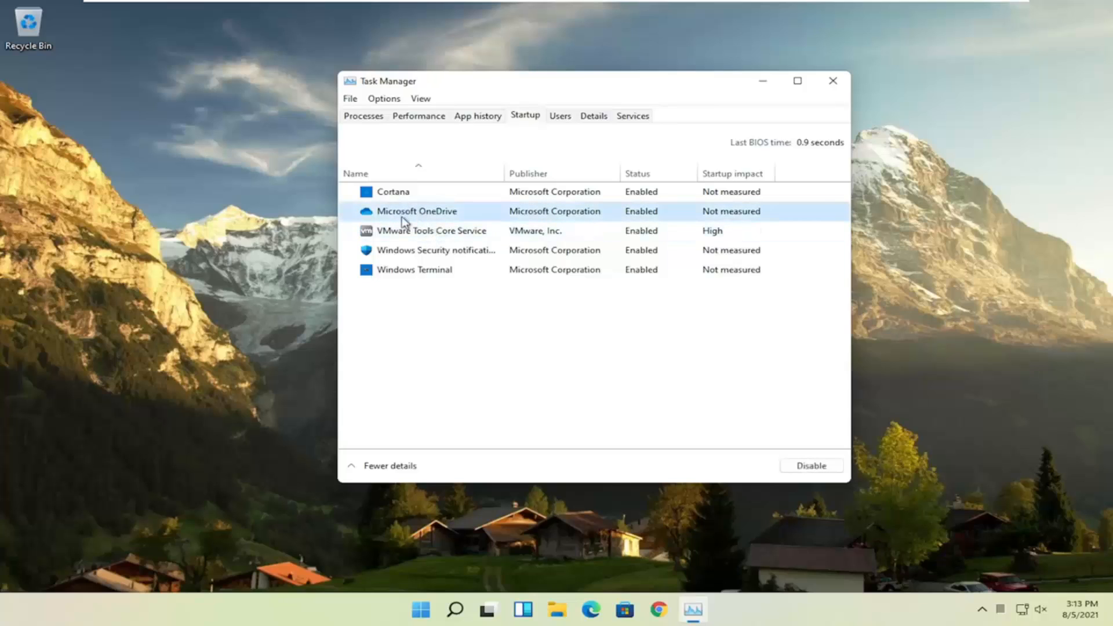
mouse_move(428, 216)
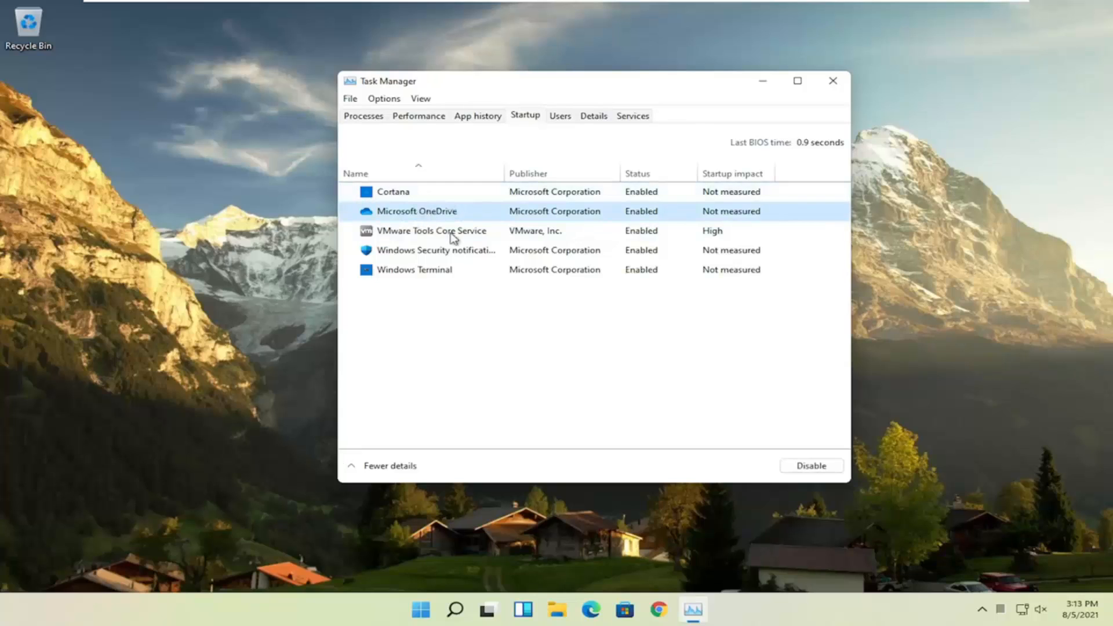
left_click(809, 465)
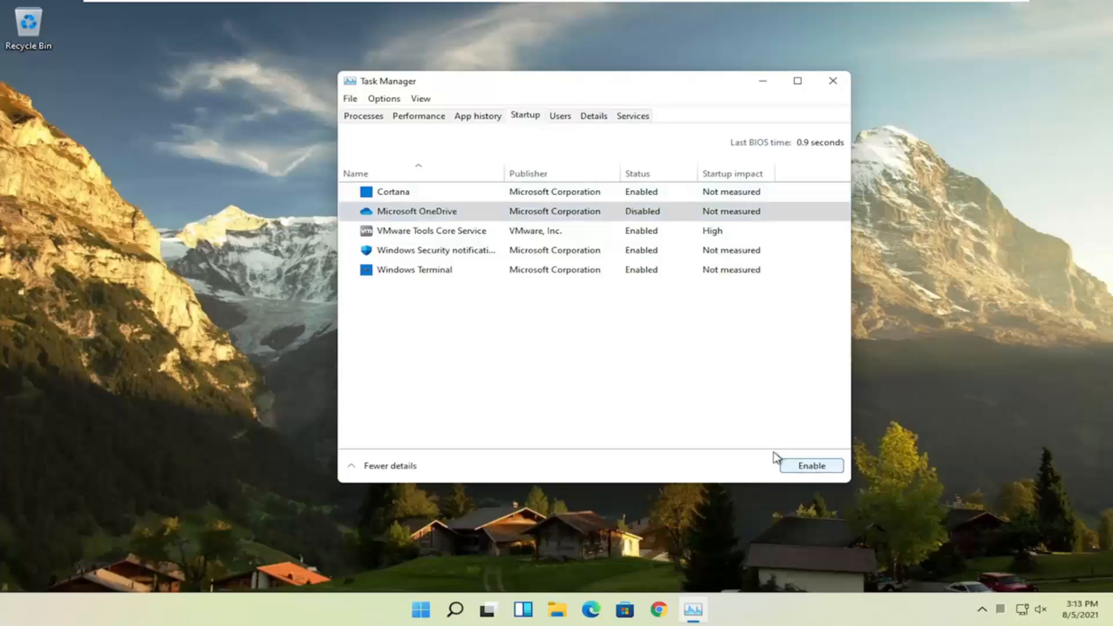
left_click(430, 230)
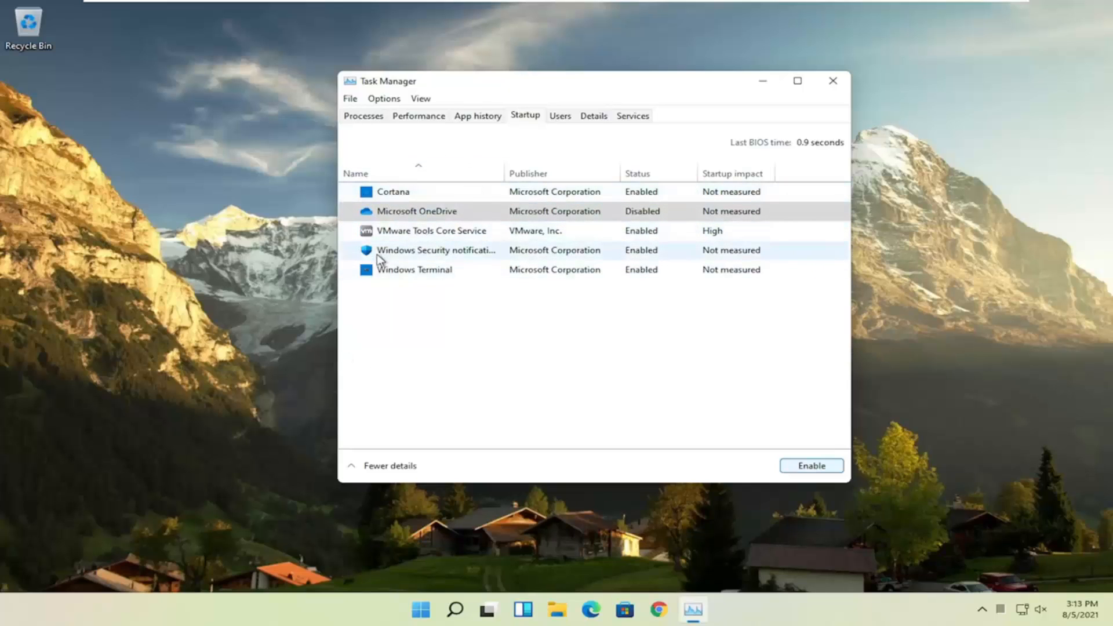
mouse_move(194, 215)
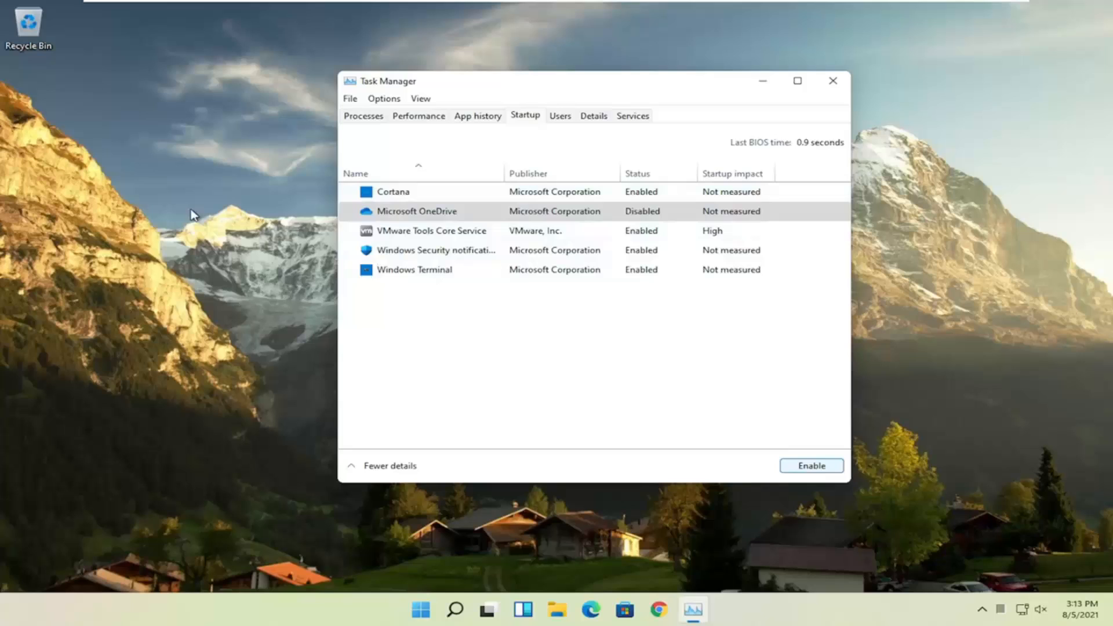
mouse_move(461, 573)
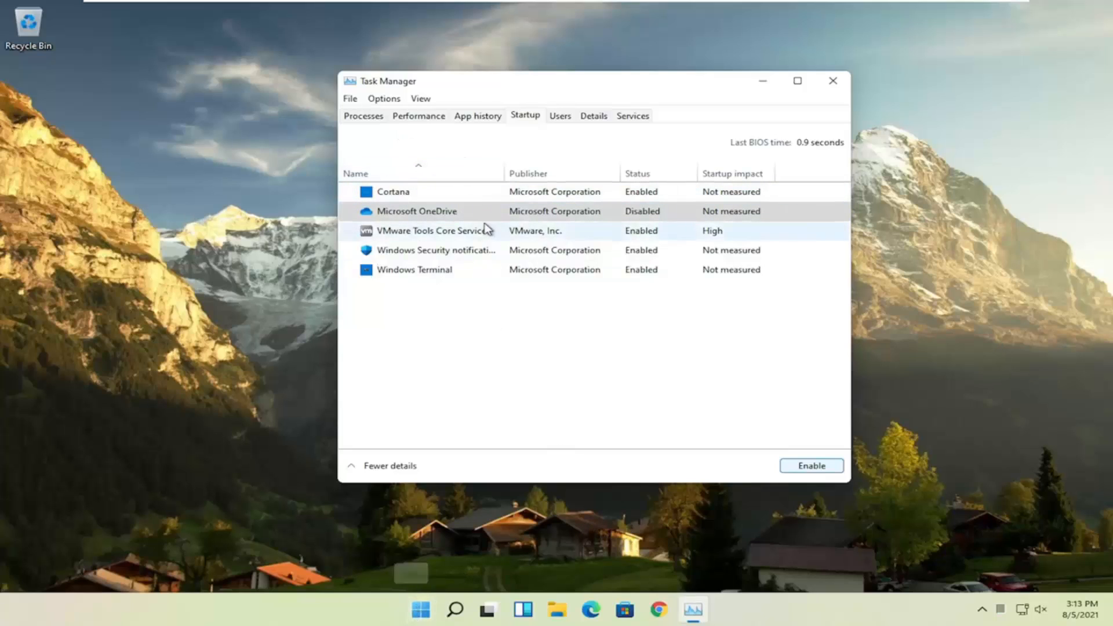
mouse_move(594, 241)
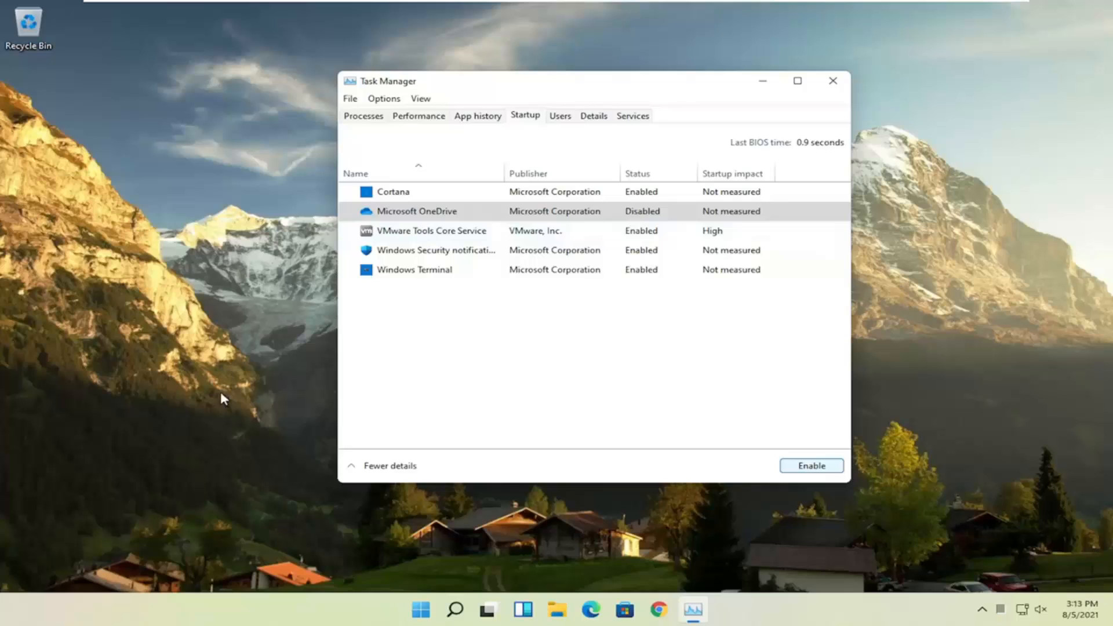
mouse_move(160, 445)
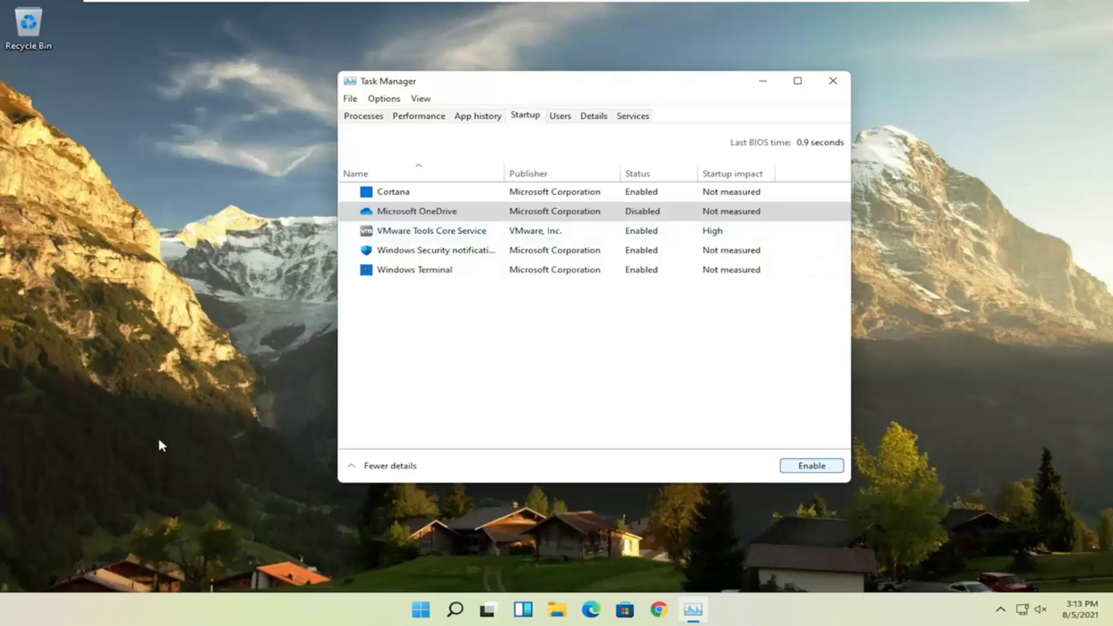
mouse_move(713, 269)
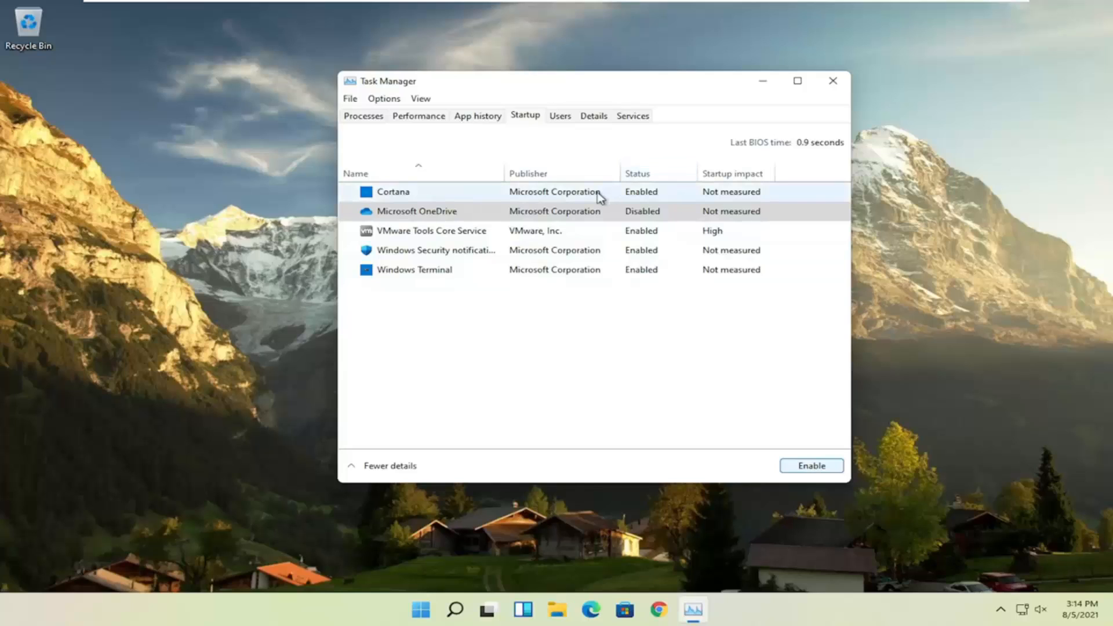
left_click(437, 250)
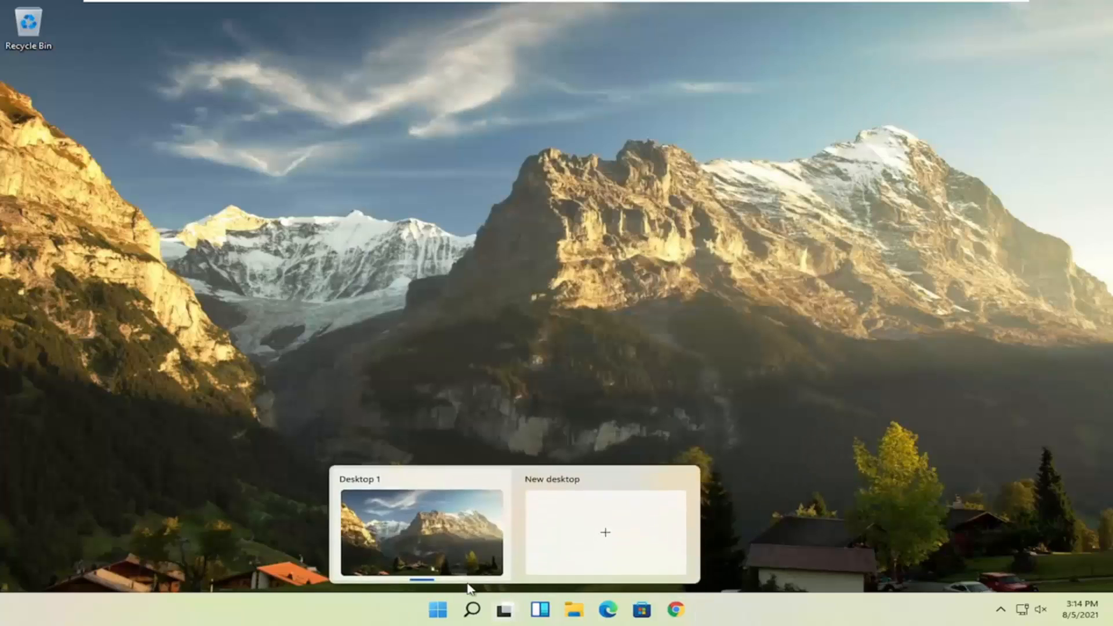
Search for 'apps & features' and open the Apps & features settings page.
left_click(472, 609)
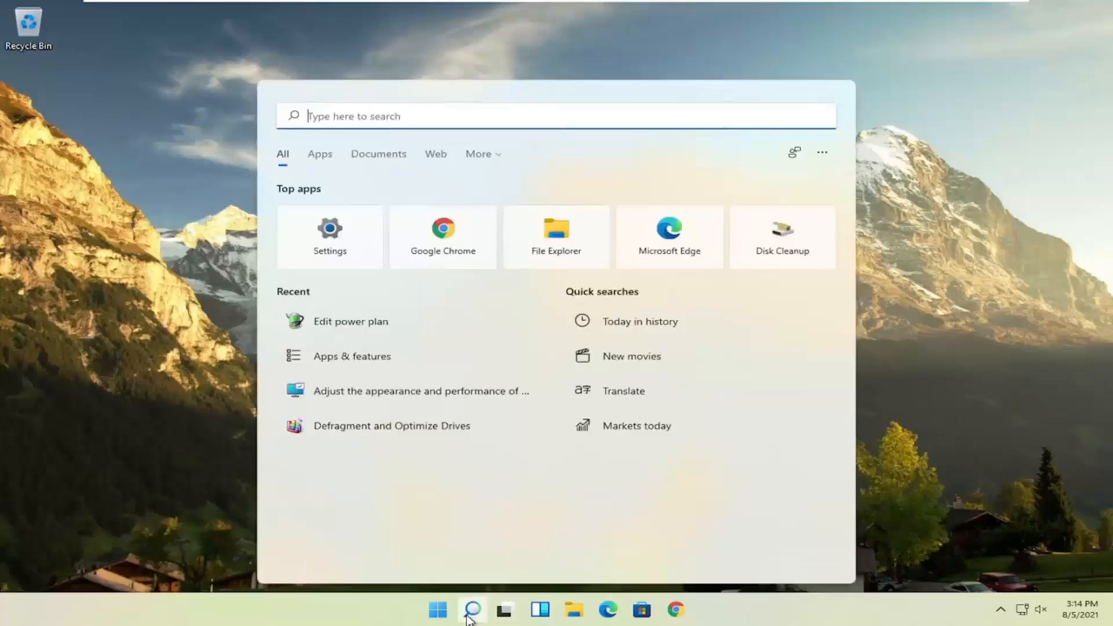
type("apps & features")
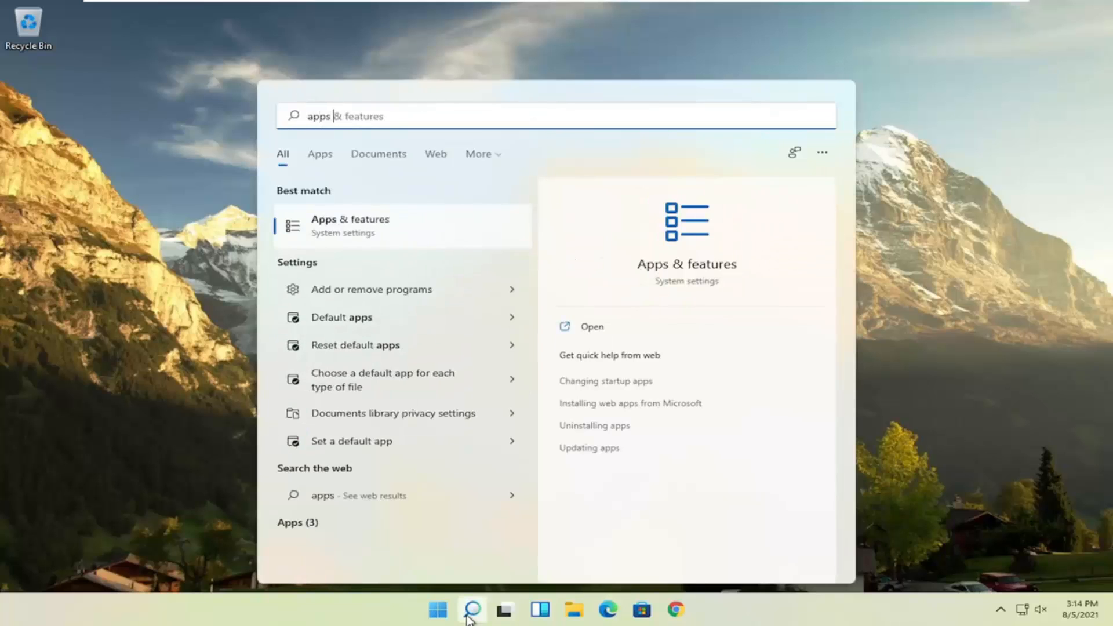
mouse_move(342, 226)
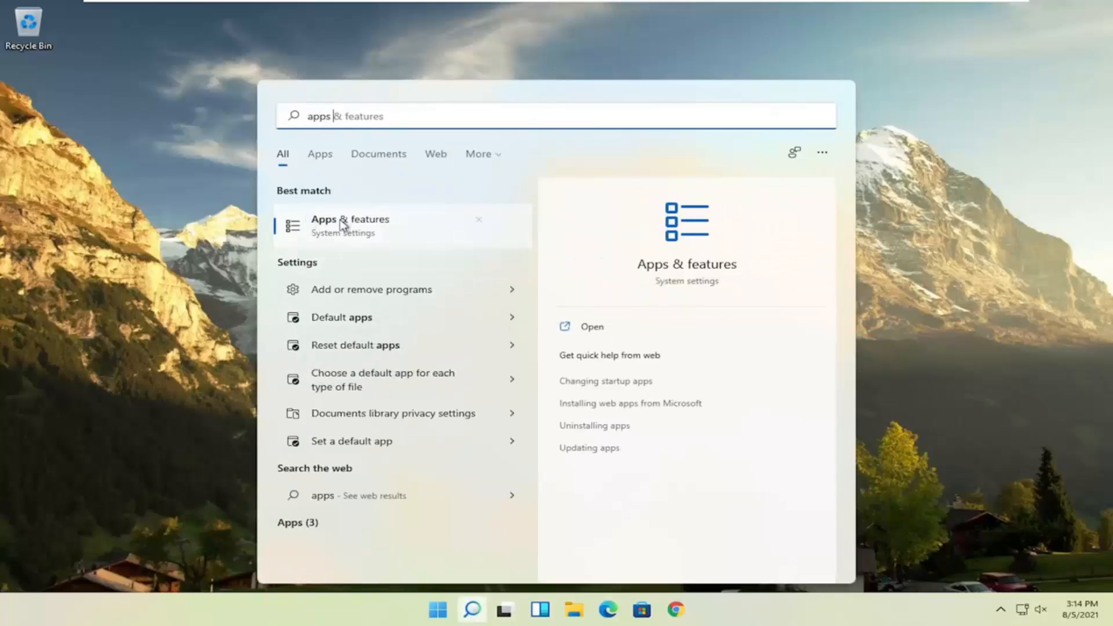
left_click(349, 226)
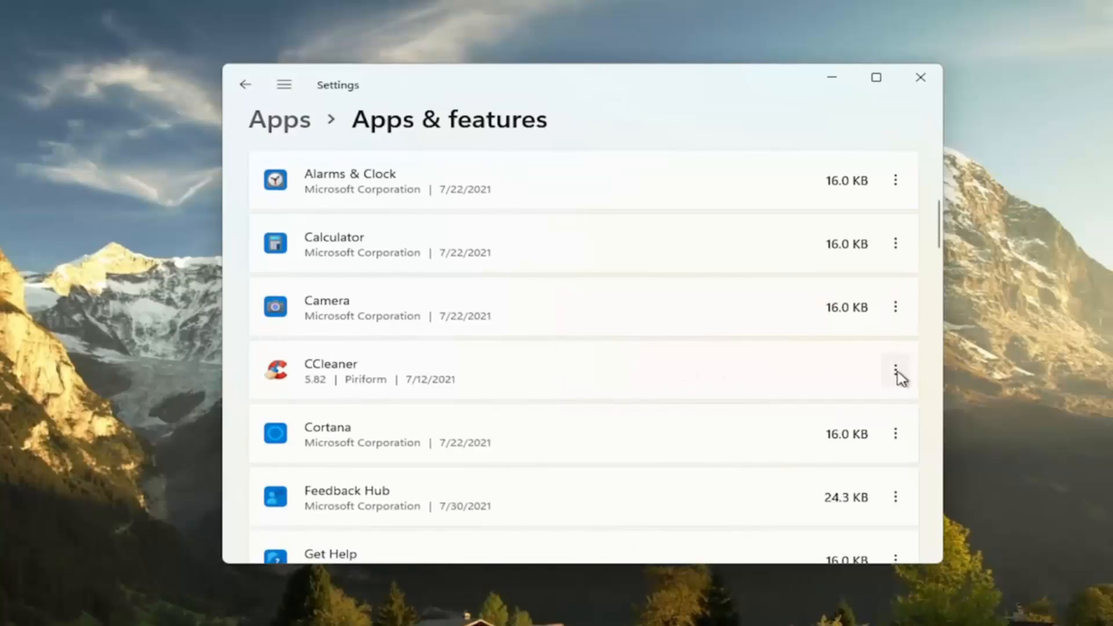
Uninstall CCleaner from the installed apps list.
left_click(895, 370)
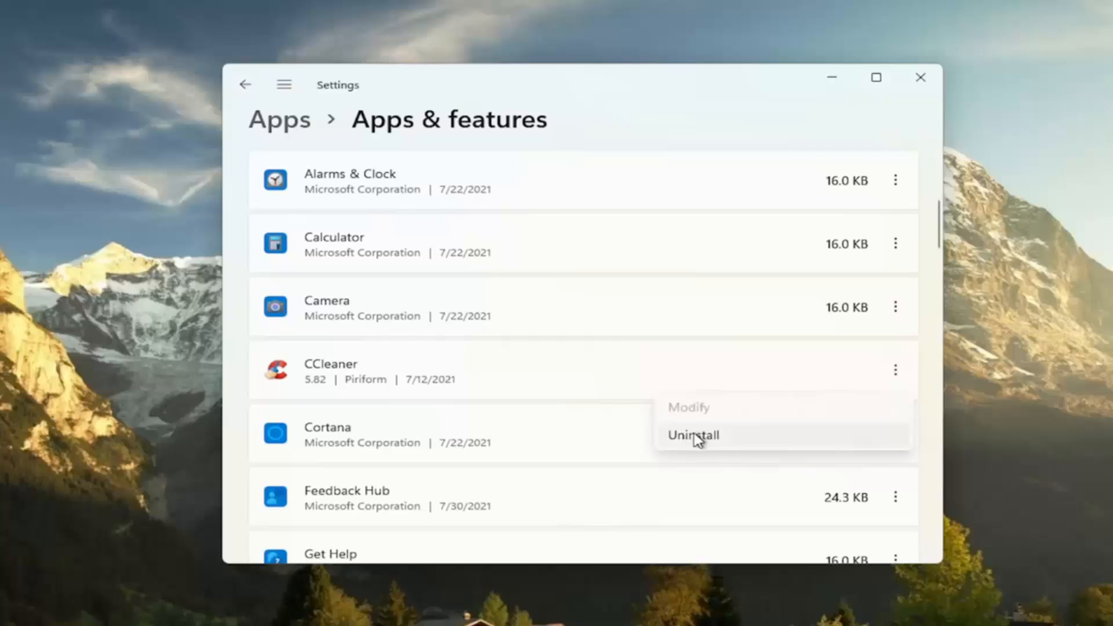
left_click(582, 272)
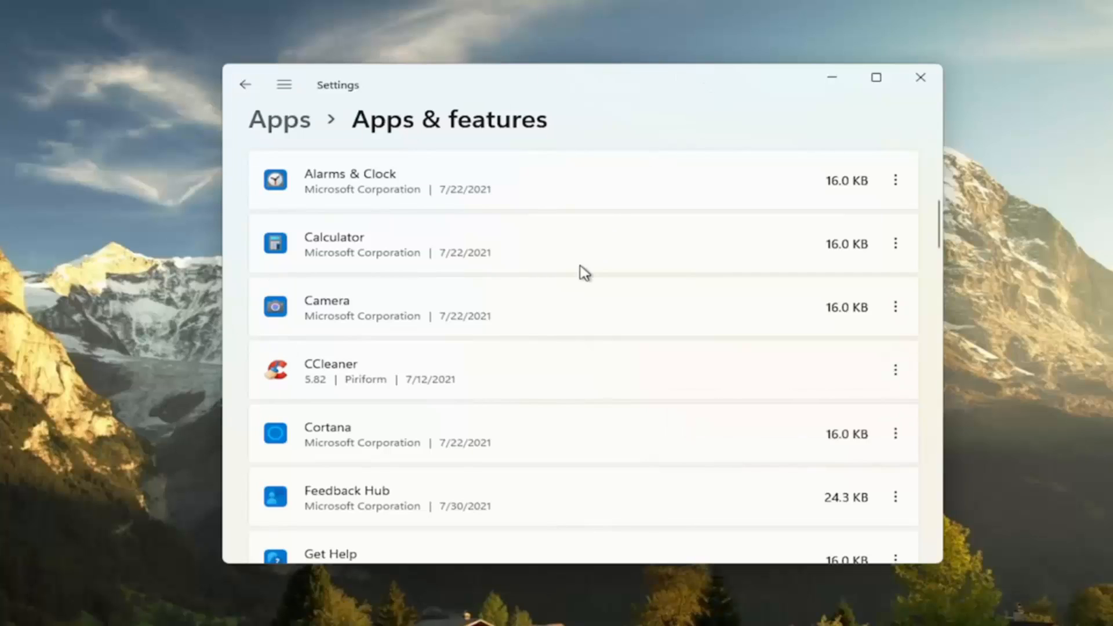
mouse_move(676, 186)
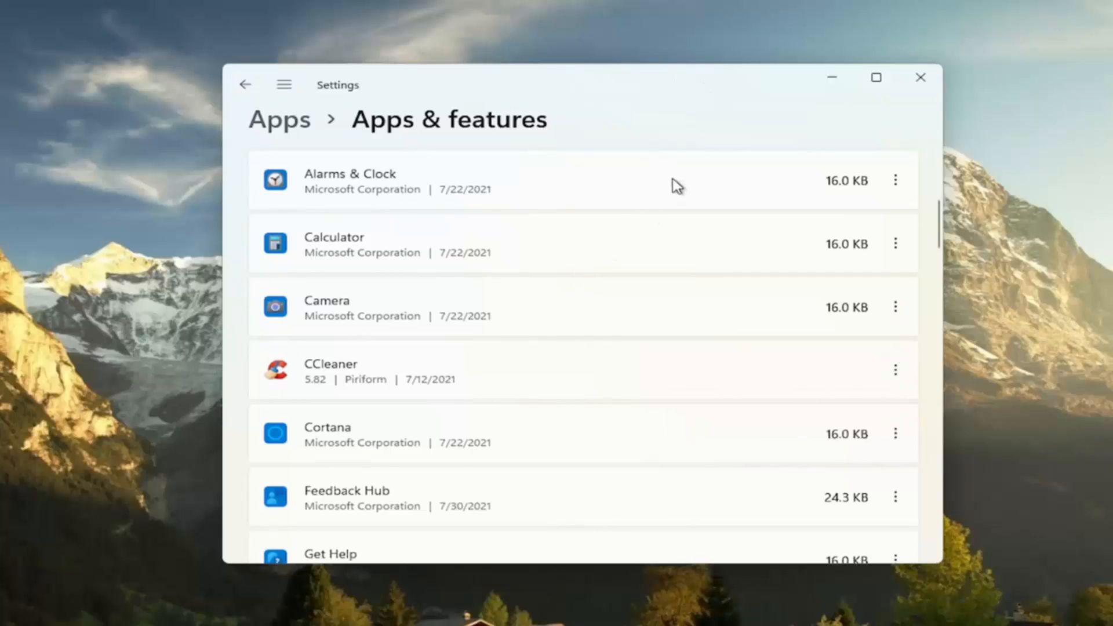
mouse_move(360, 363)
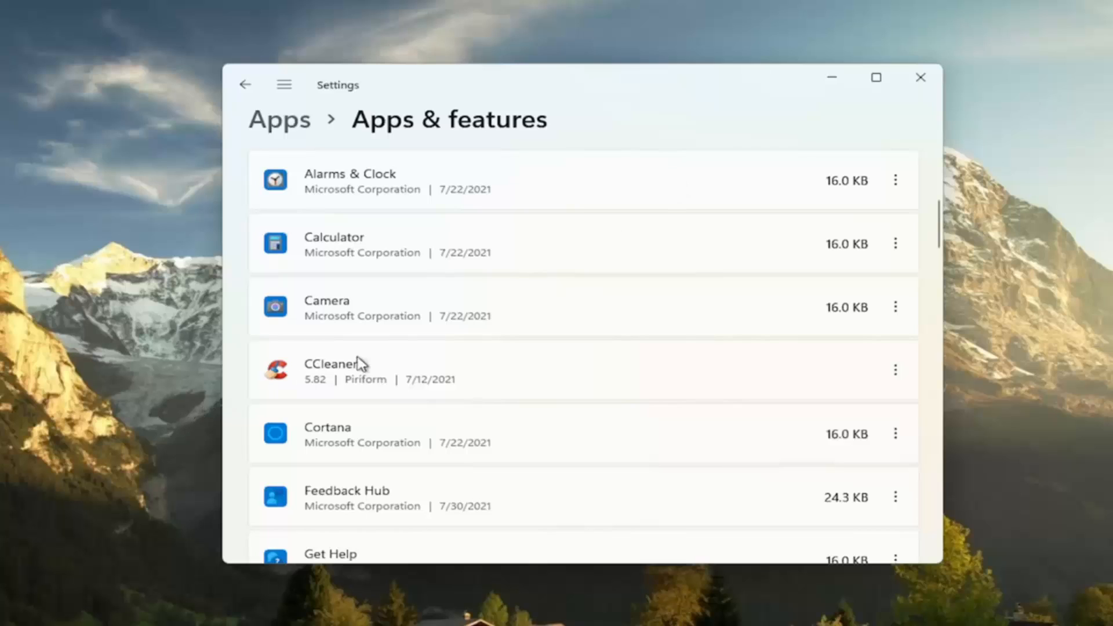
mouse_move(393, 369)
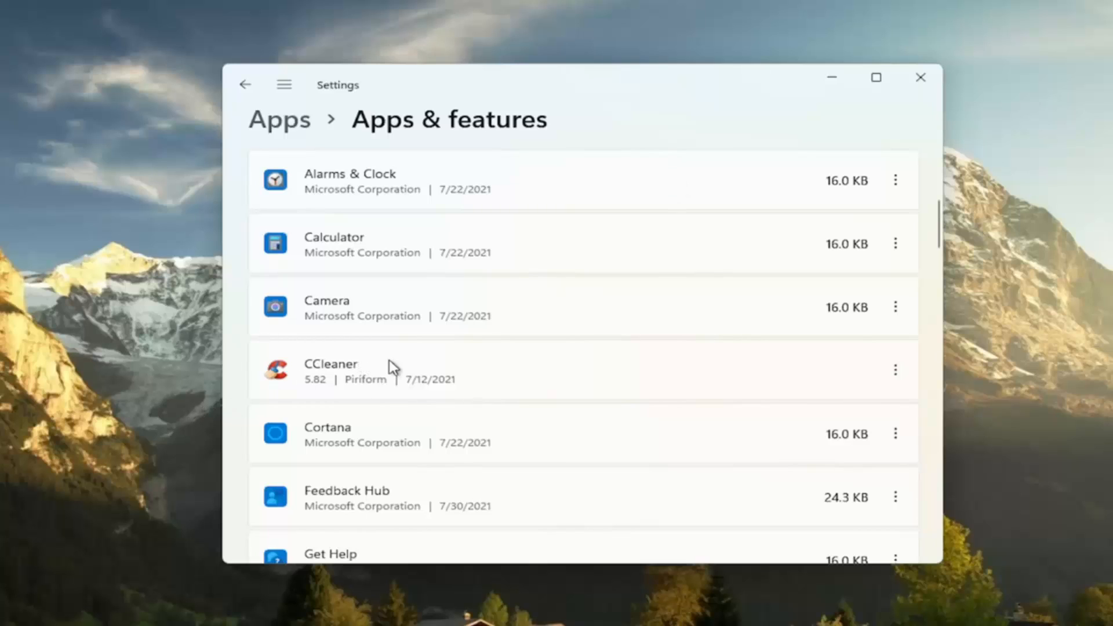
mouse_move(394, 368)
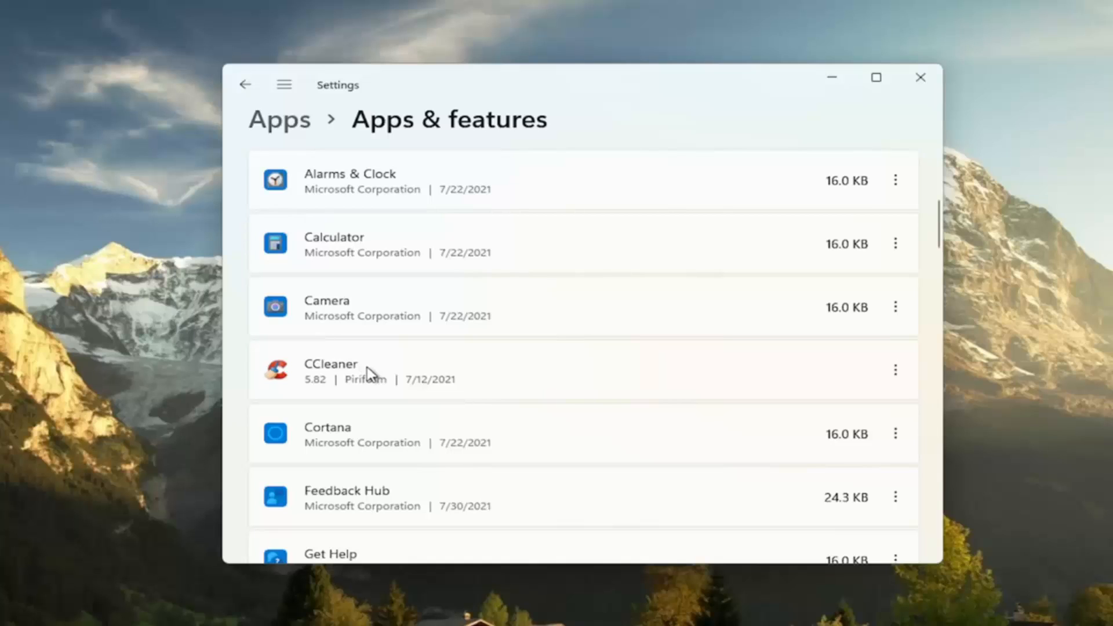
mouse_move(323, 389)
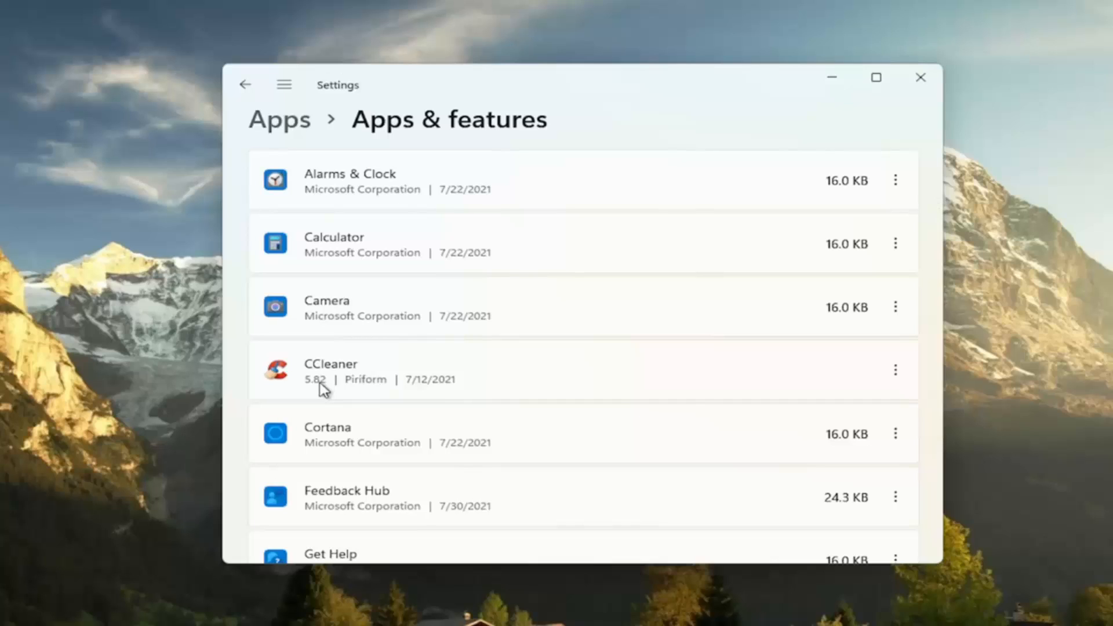
mouse_move(354, 359)
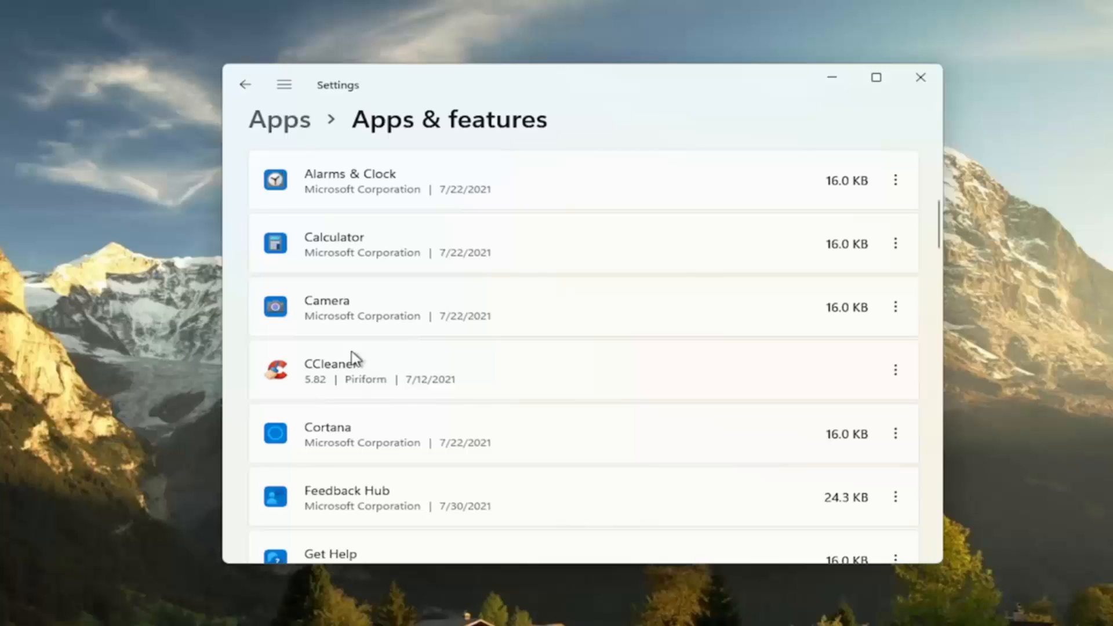
mouse_move(418, 193)
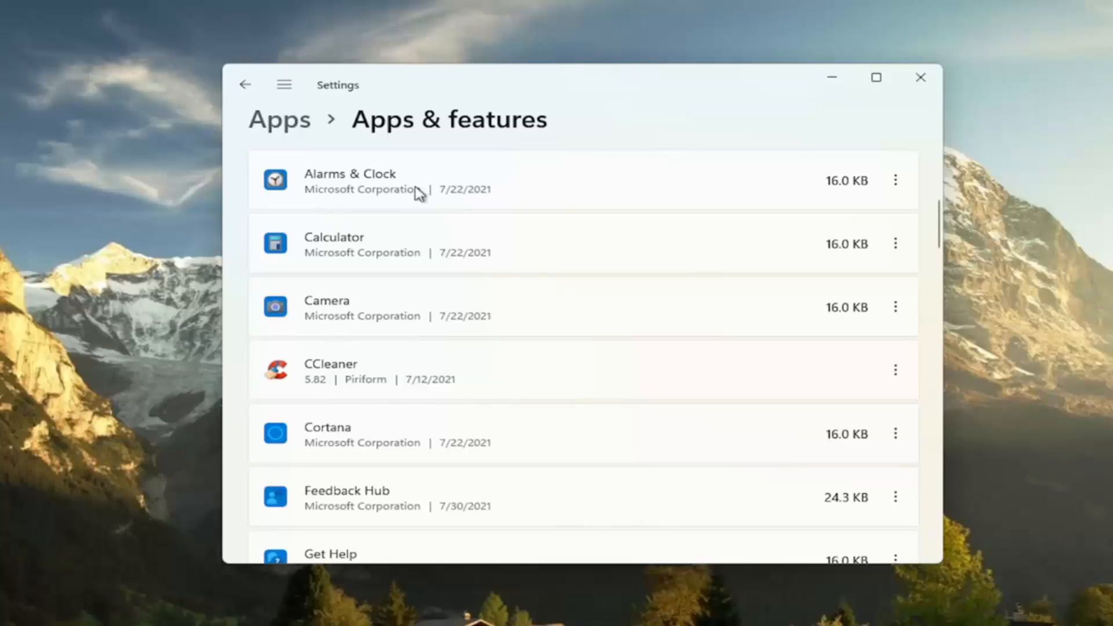
left_click(471, 609)
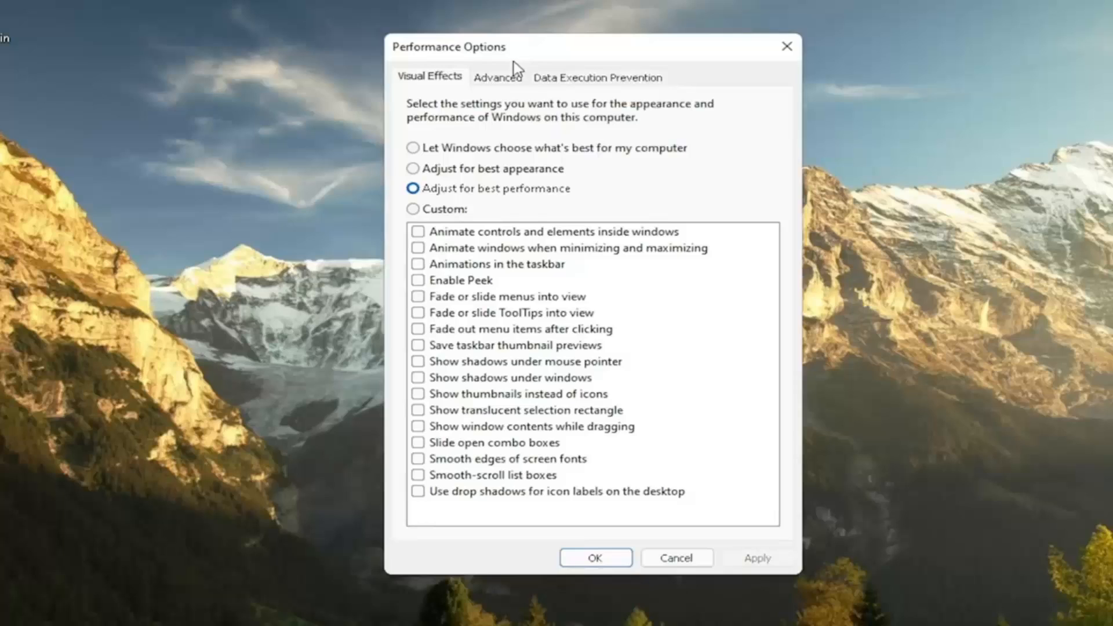
mouse_move(560, 206)
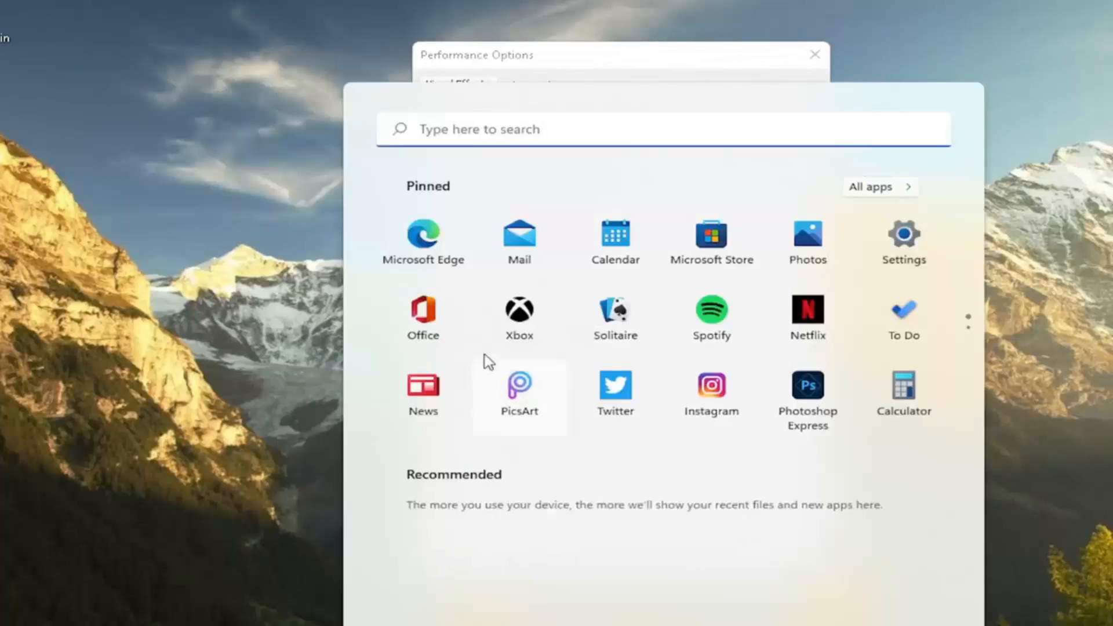
left_click(614, 236)
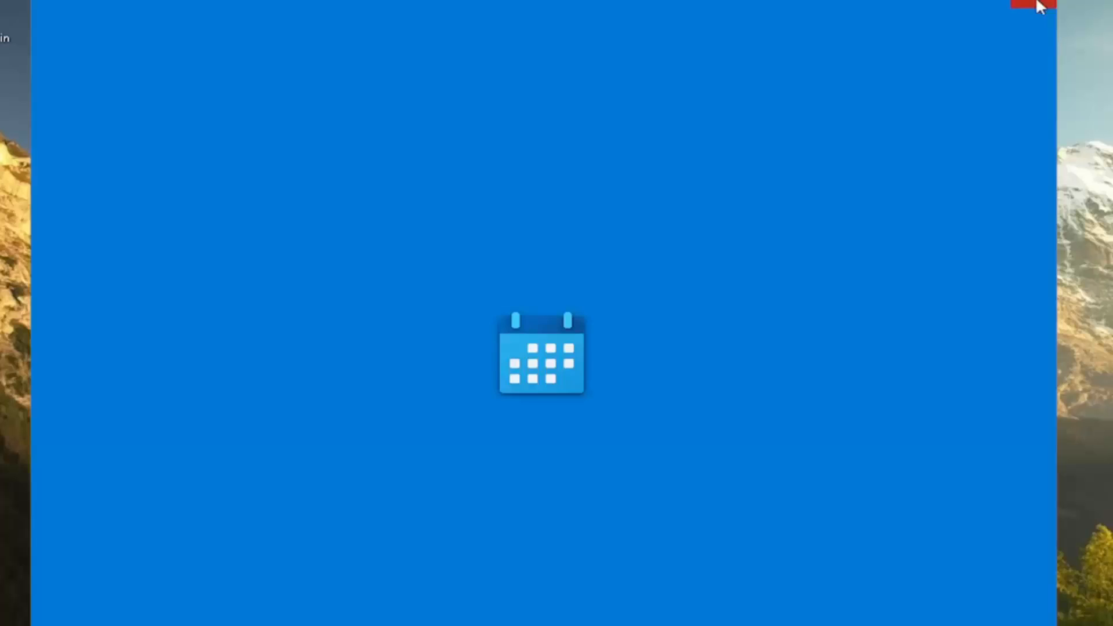
left_click(446, 402)
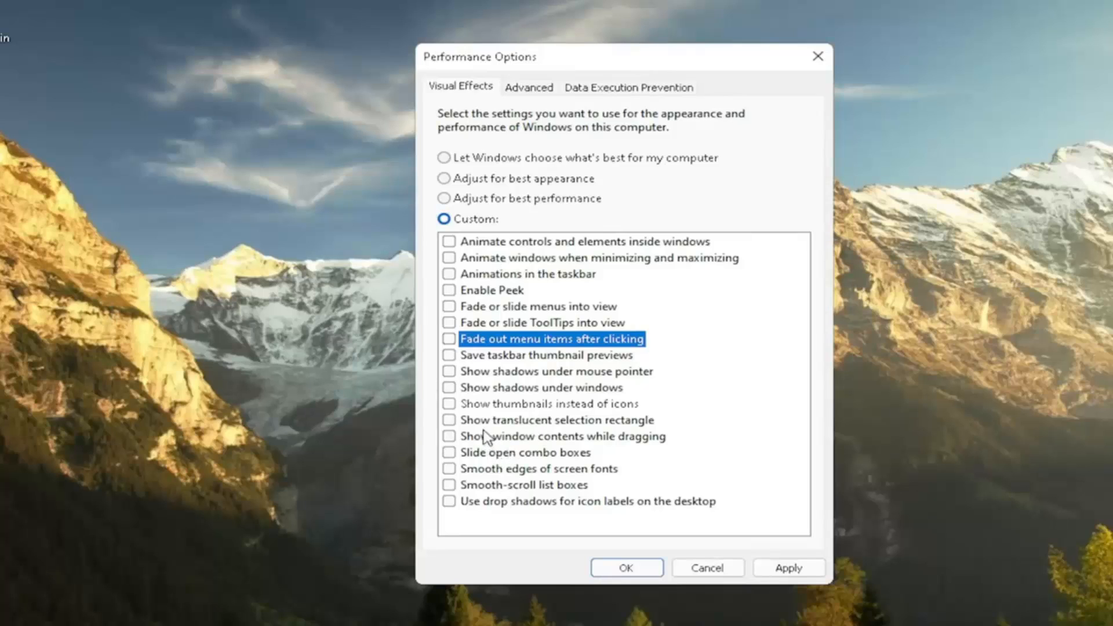
Enable 'Show window contents while dragging', apply and confirm the visual effects.
left_click(448, 436)
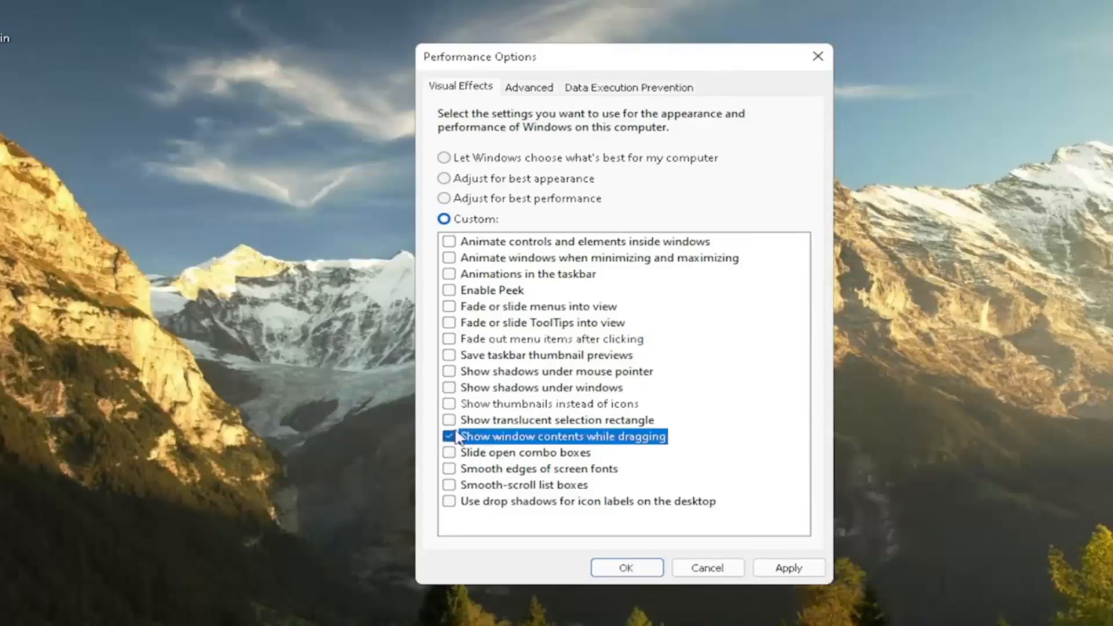
left_click(788, 567)
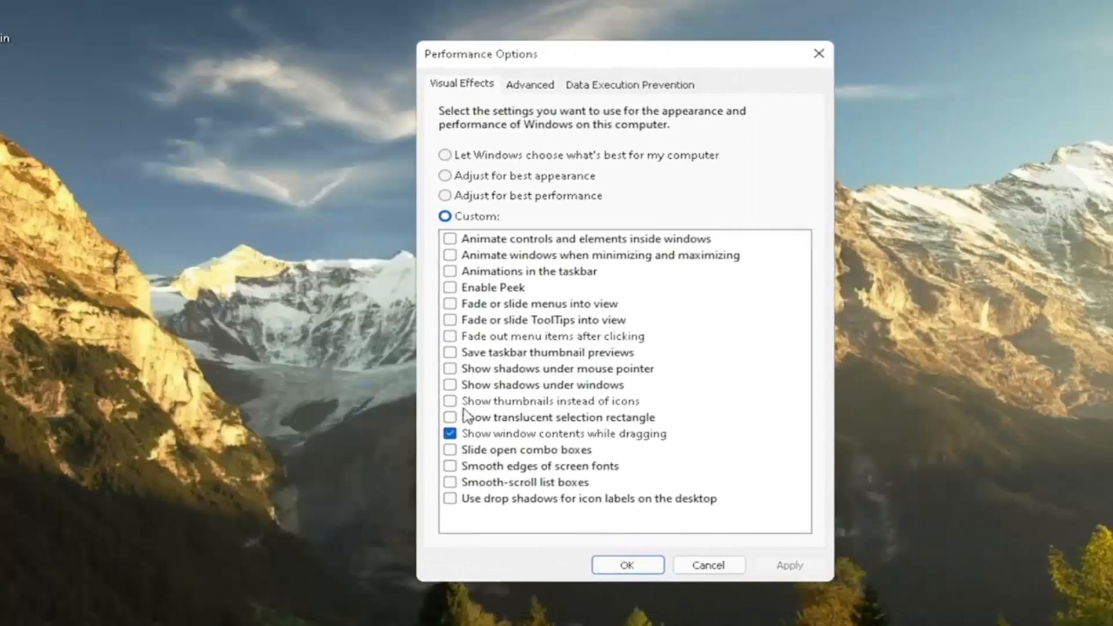
mouse_move(455, 366)
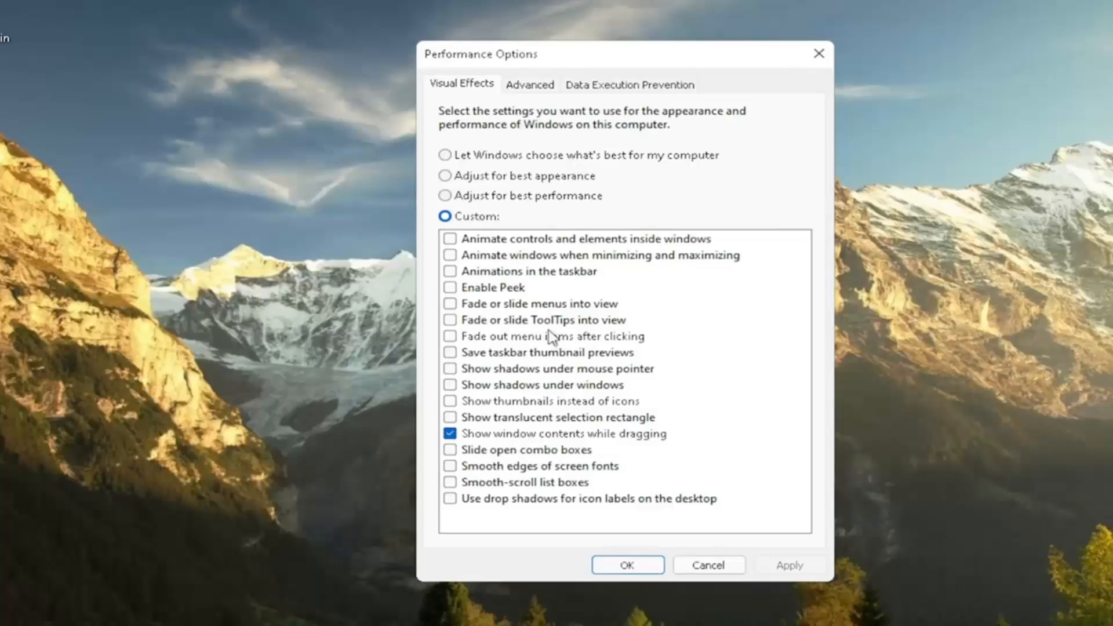
mouse_move(499, 265)
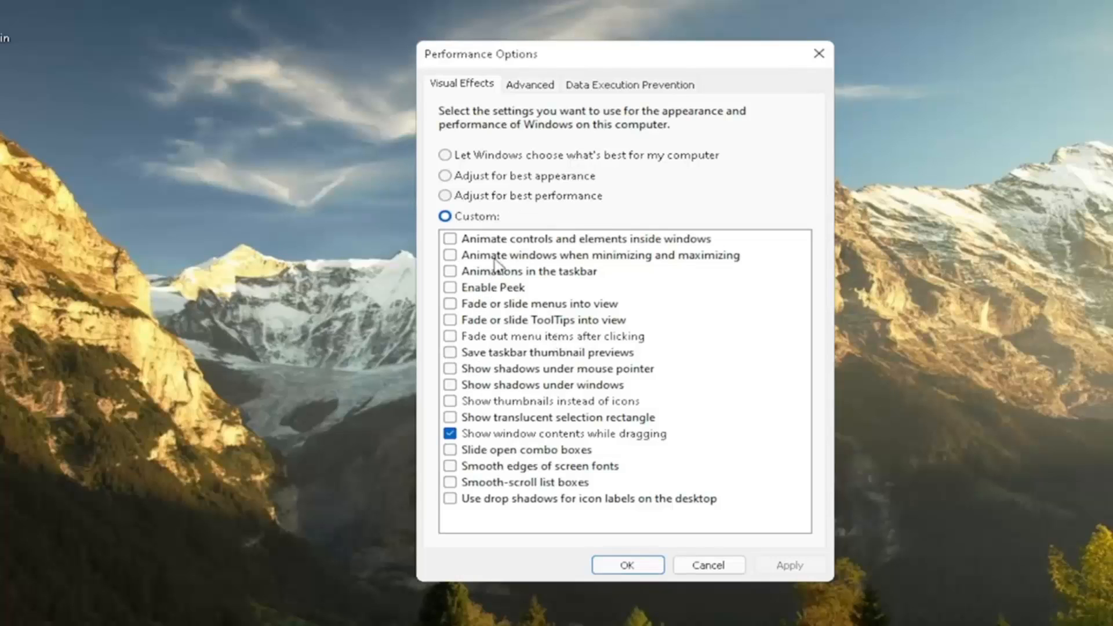
mouse_move(568, 406)
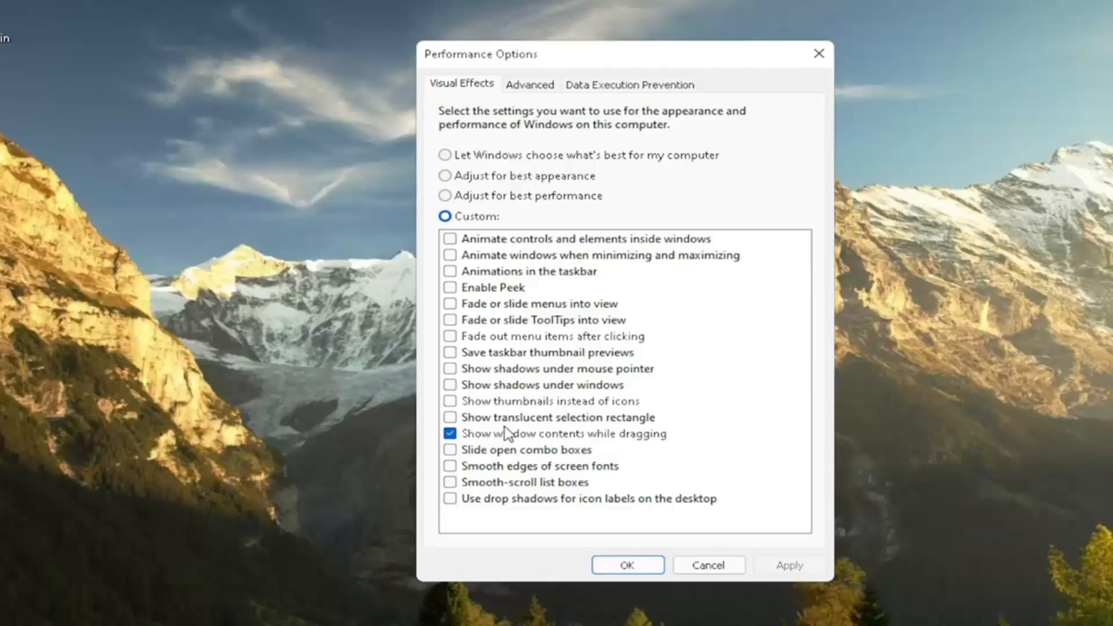
left_click(471, 609)
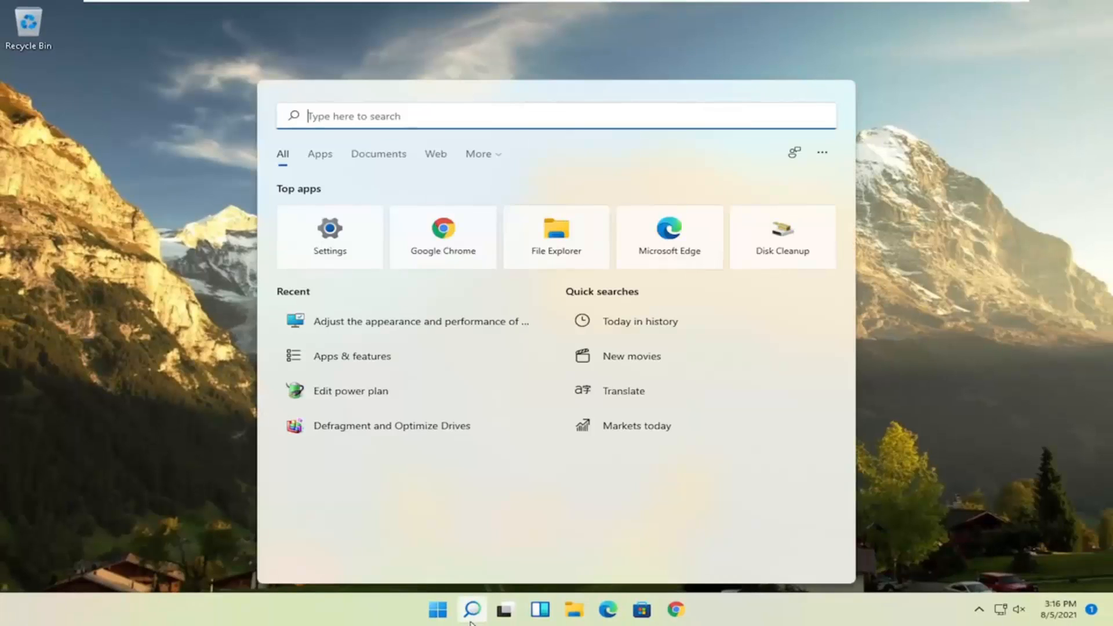
Search 'control Panel' and open Control Panel from the results.
type("control Panel")
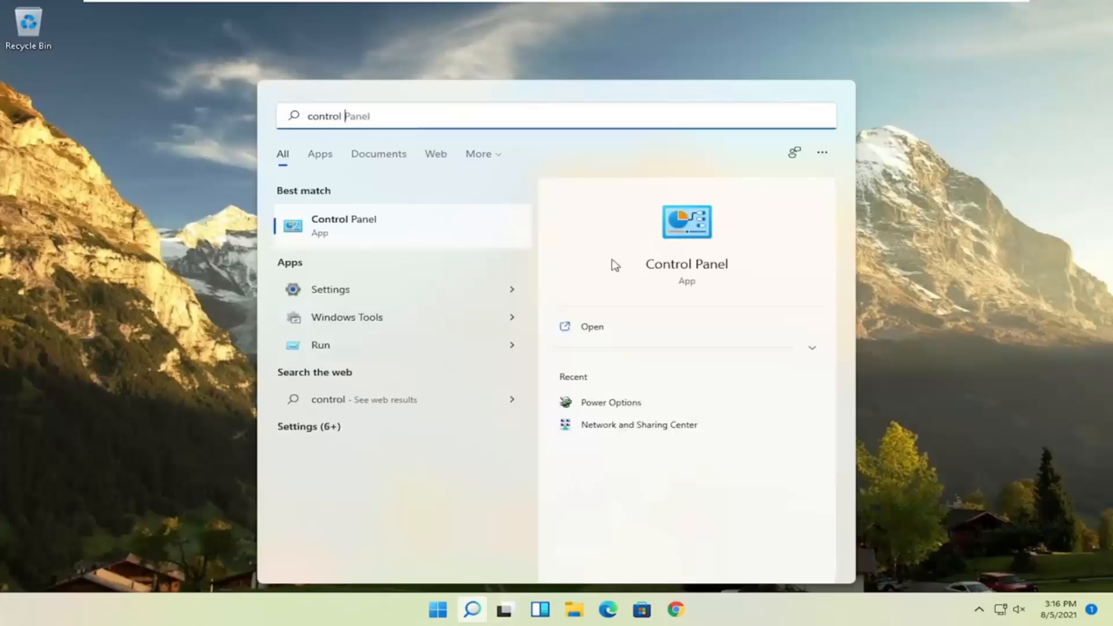
left_click(344, 225)
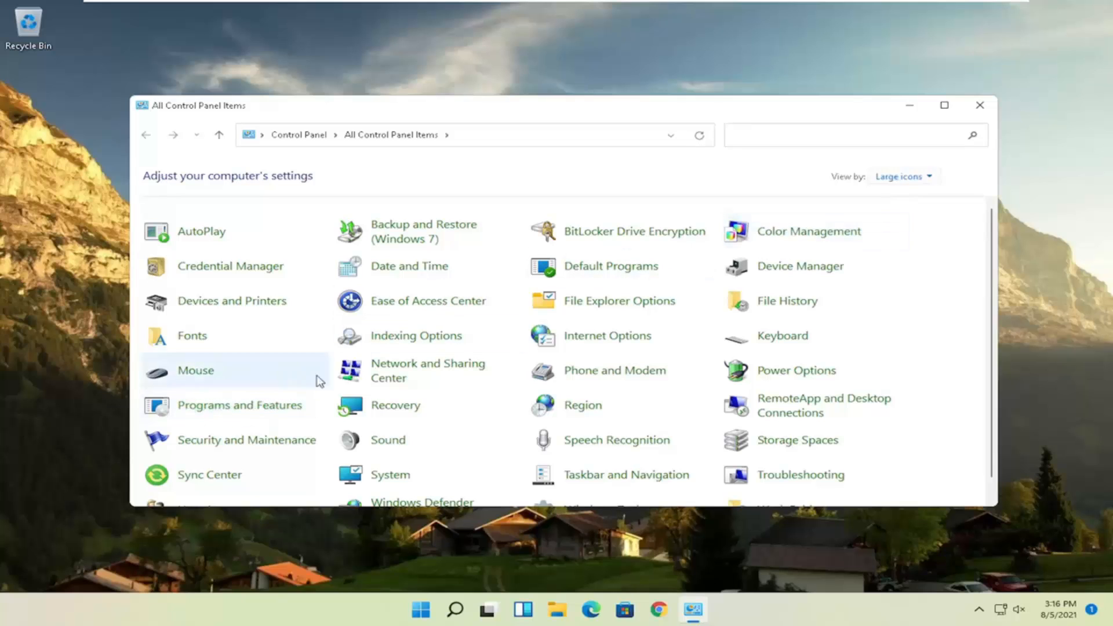
mouse_move(795, 370)
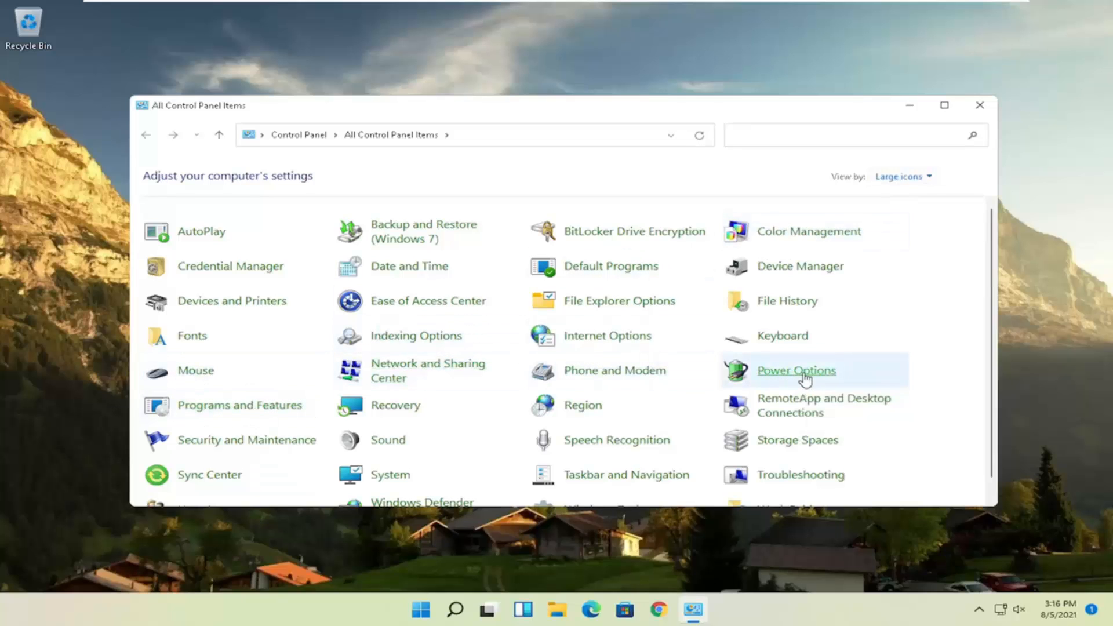
In Power Options, select the High performance plan instead of Balanced.
left_click(795, 370)
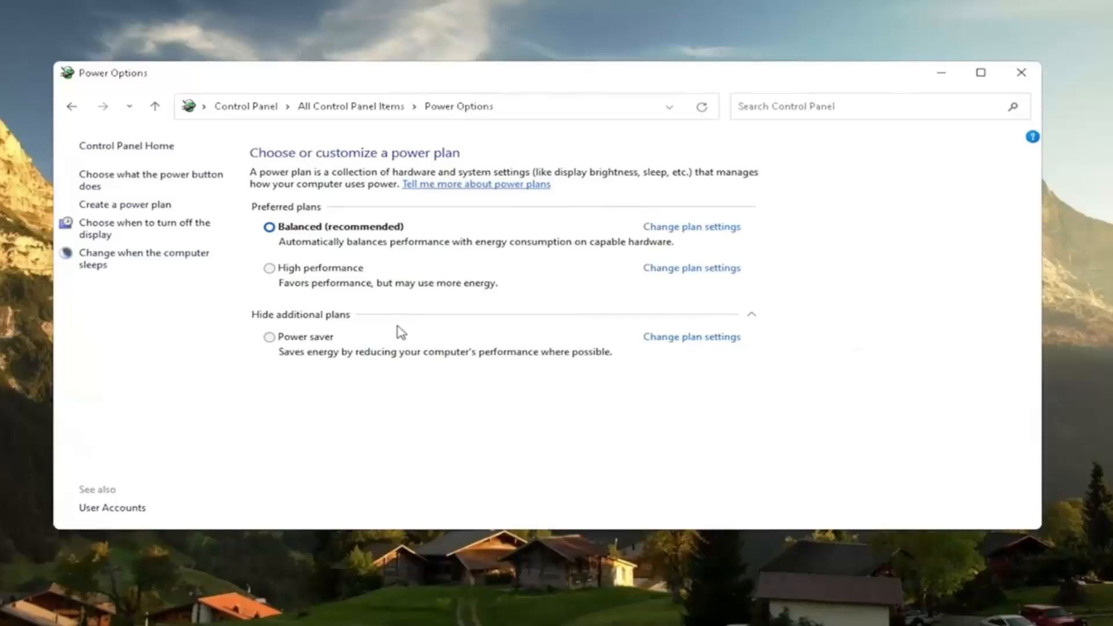
mouse_move(310, 297)
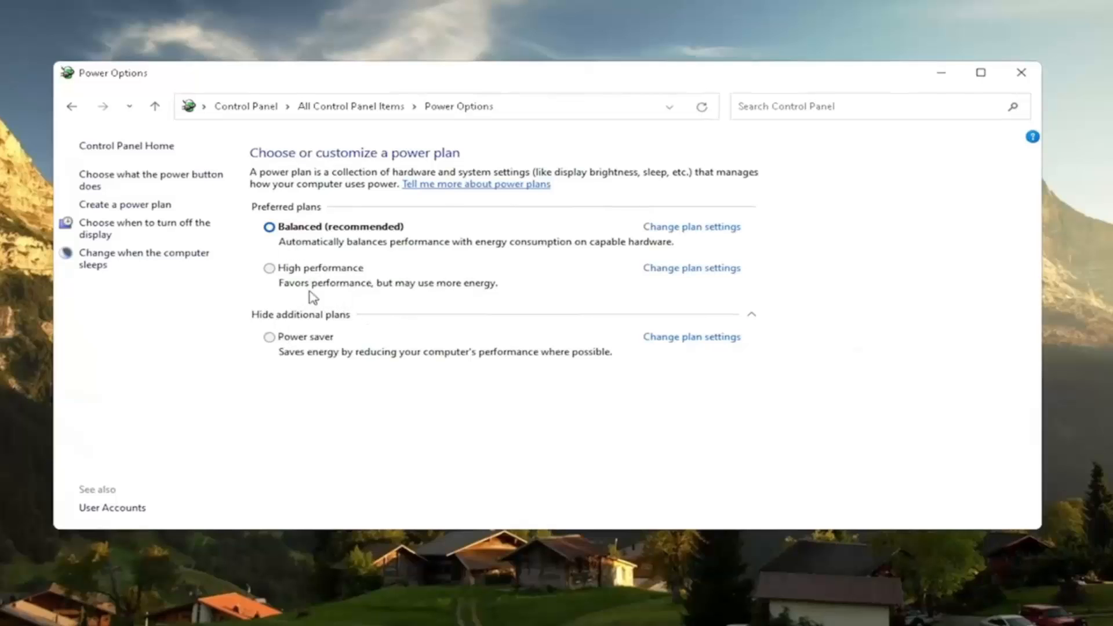
left_click(300, 314)
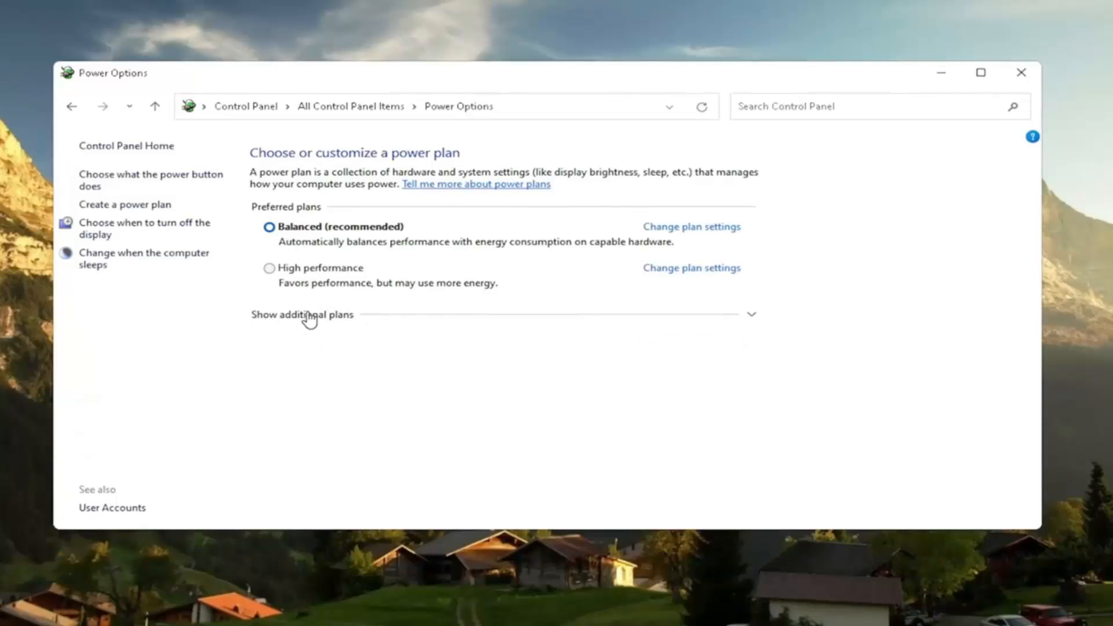
left_click(301, 314)
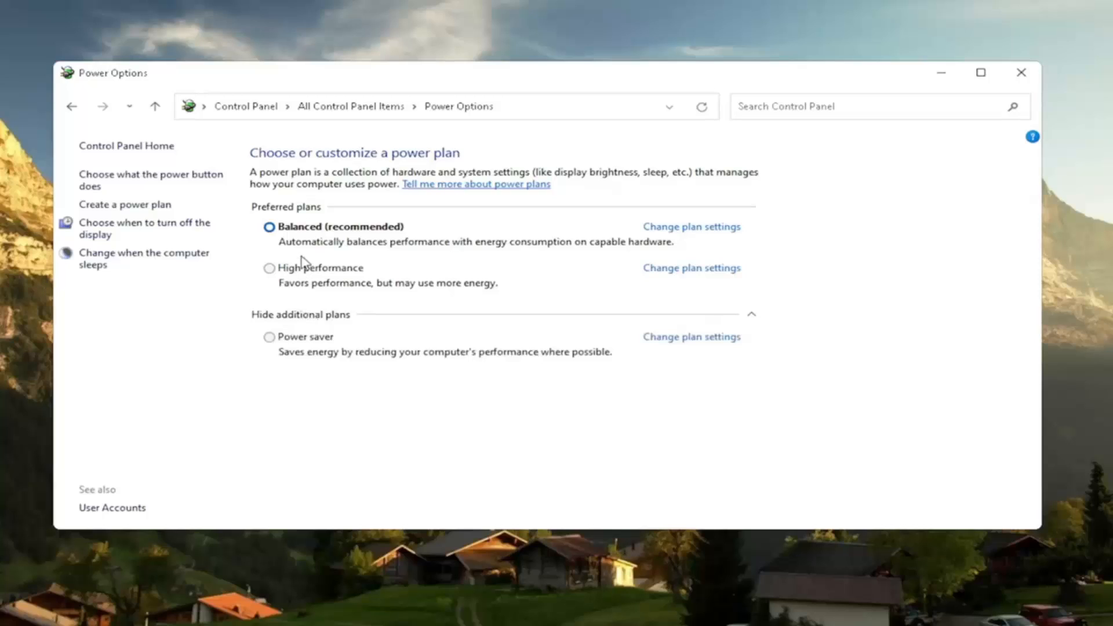
left_click(268, 268)
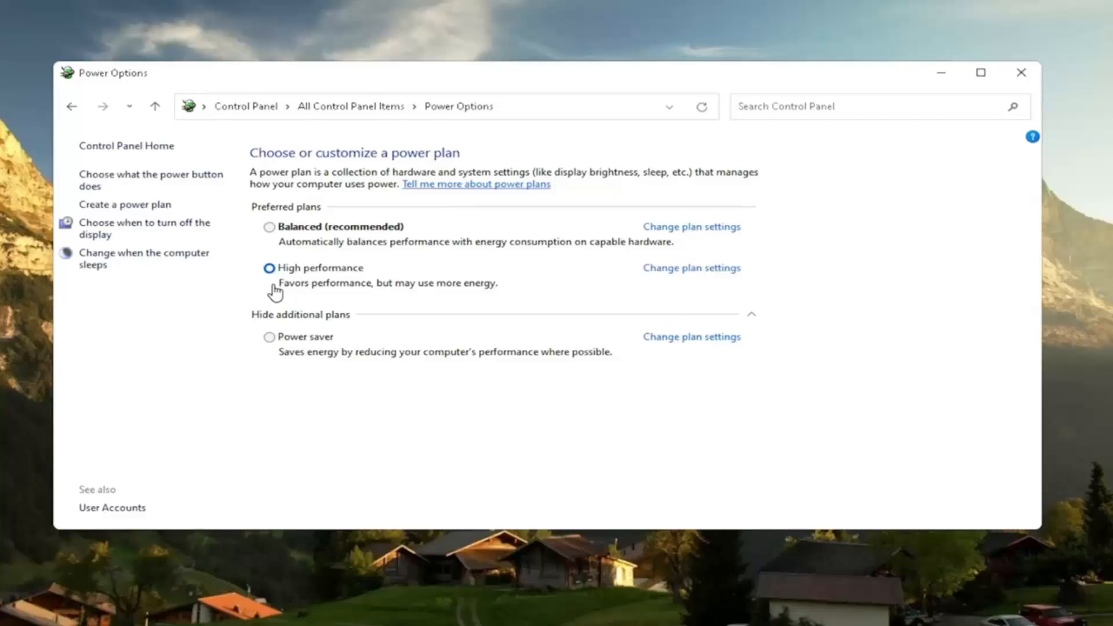
mouse_move(320, 273)
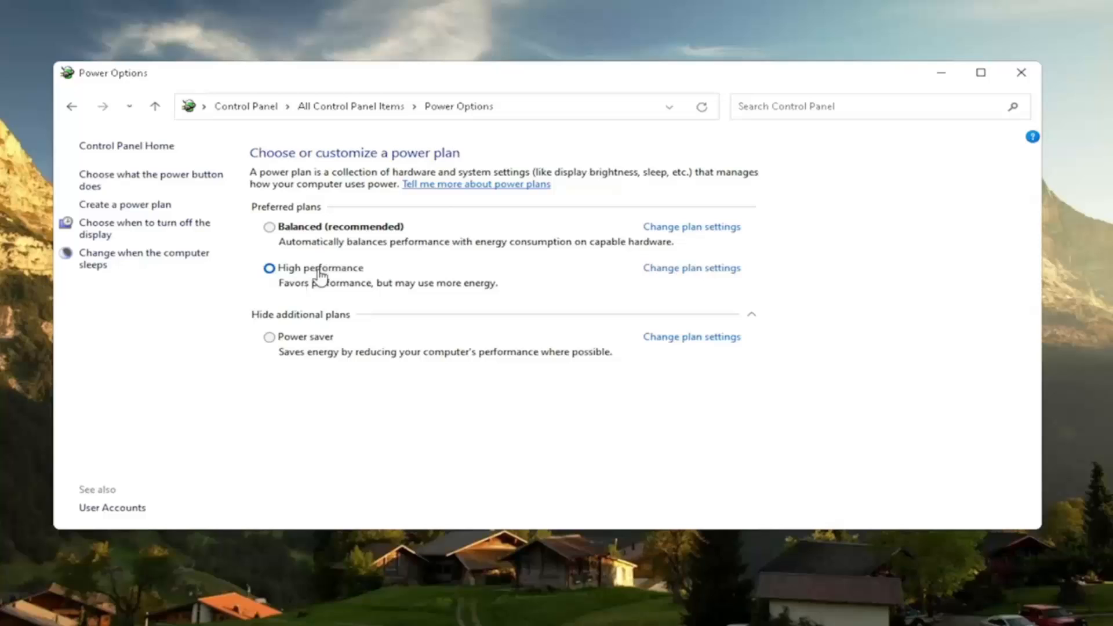
mouse_move(282, 282)
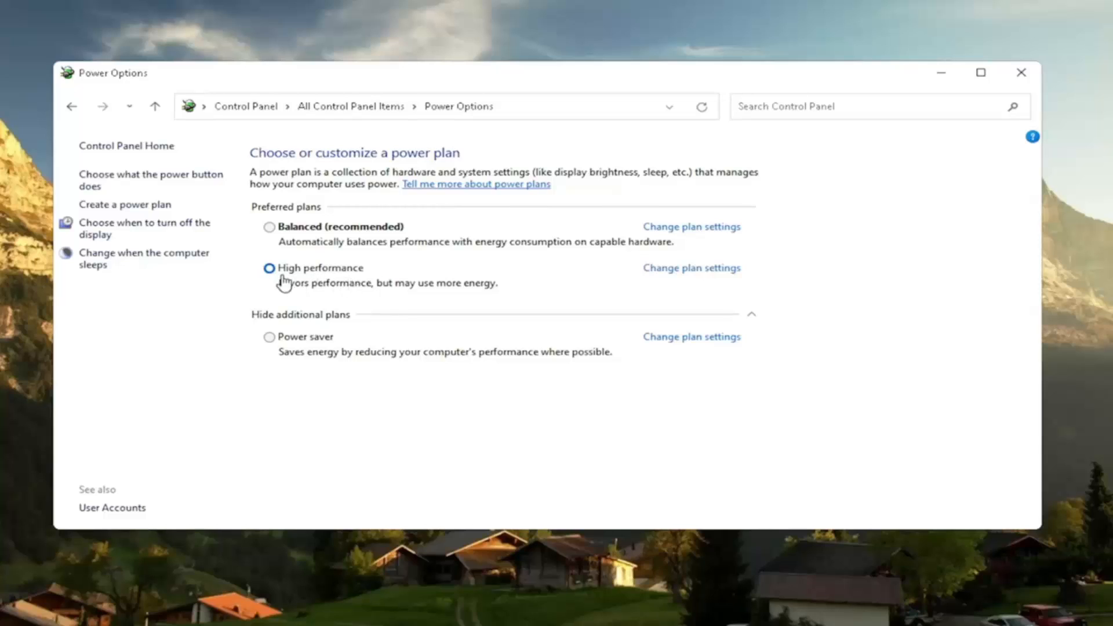
left_click(269, 268)
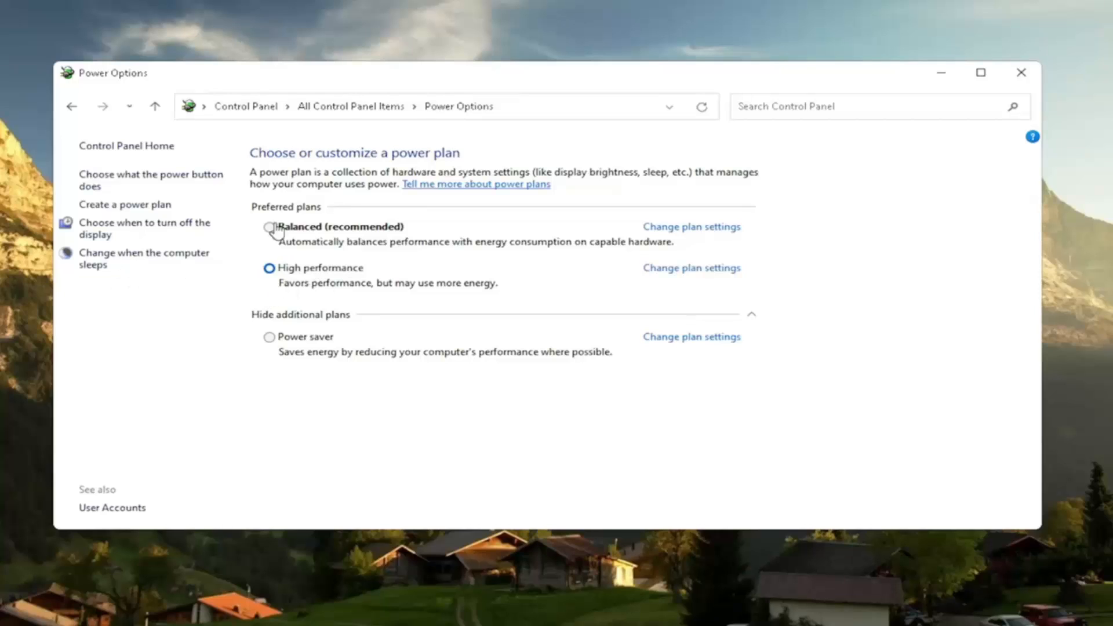
mouse_move(343, 297)
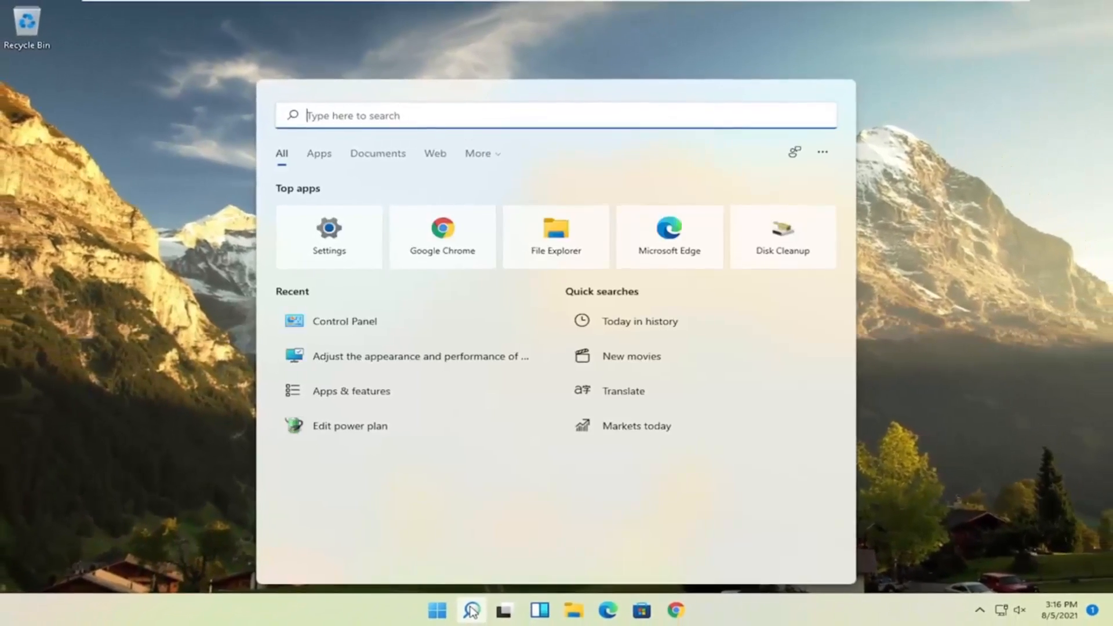
Run Disk Cleanup on drive C: and confirm permanently deleting the checked files.
type("disk cleanup")
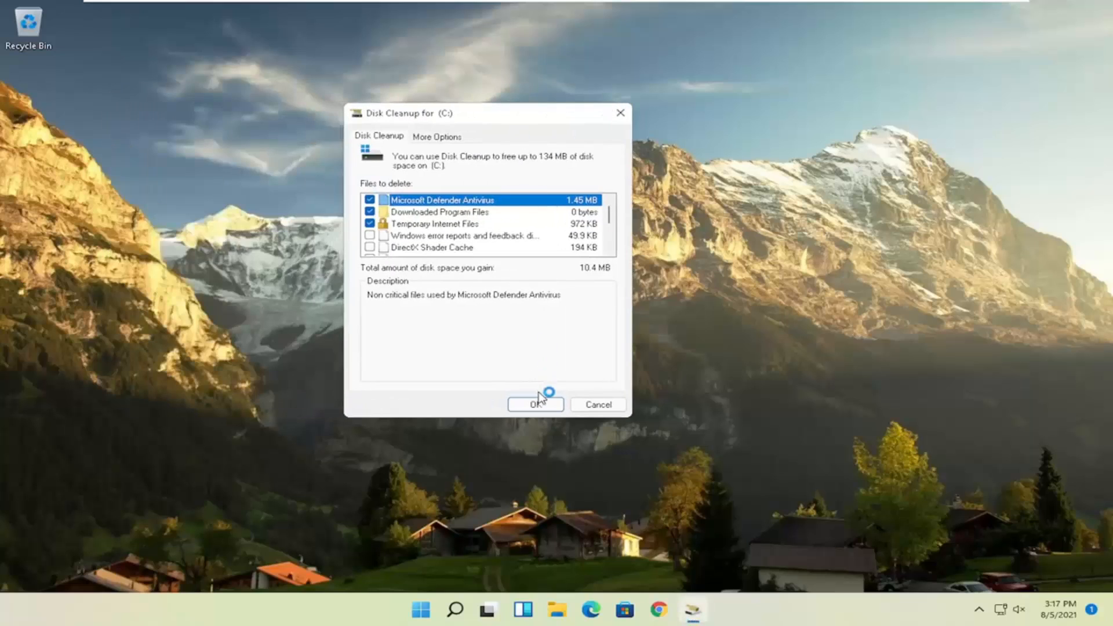
left_click(535, 404)
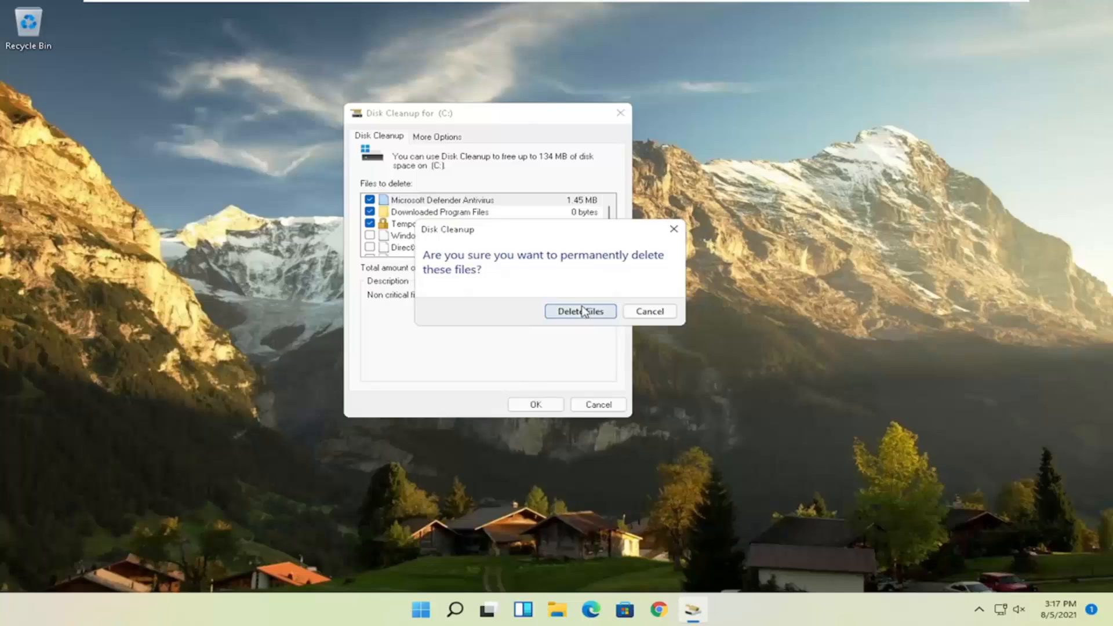
left_click(580, 310)
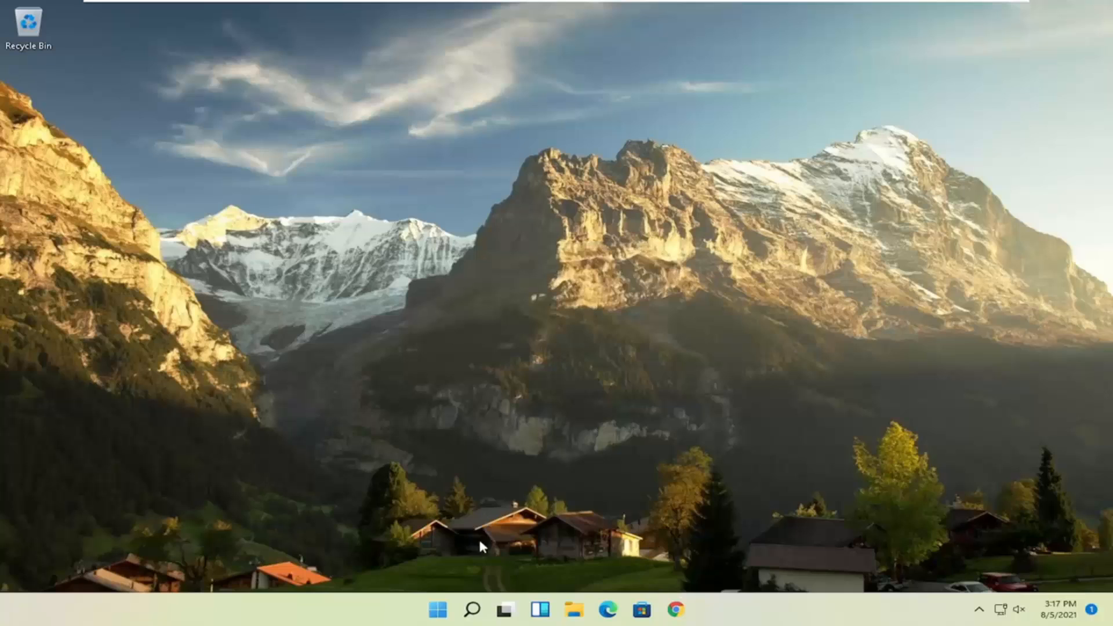
Search 'defrag' to open Optimize Drives and start optimizing drive C:.
type("defr")
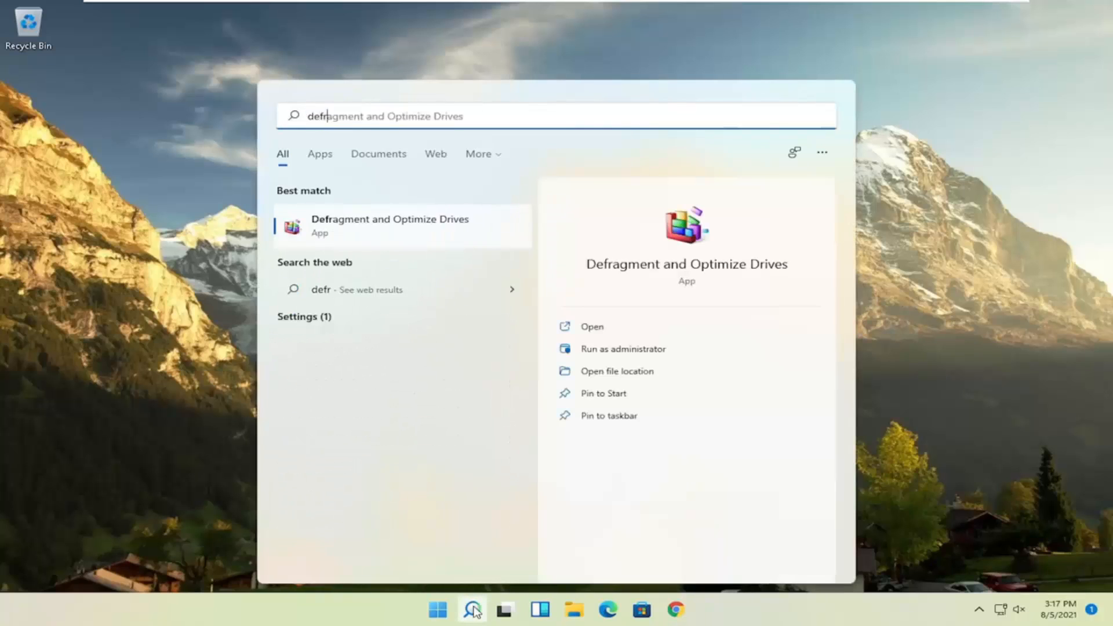
type("ag")
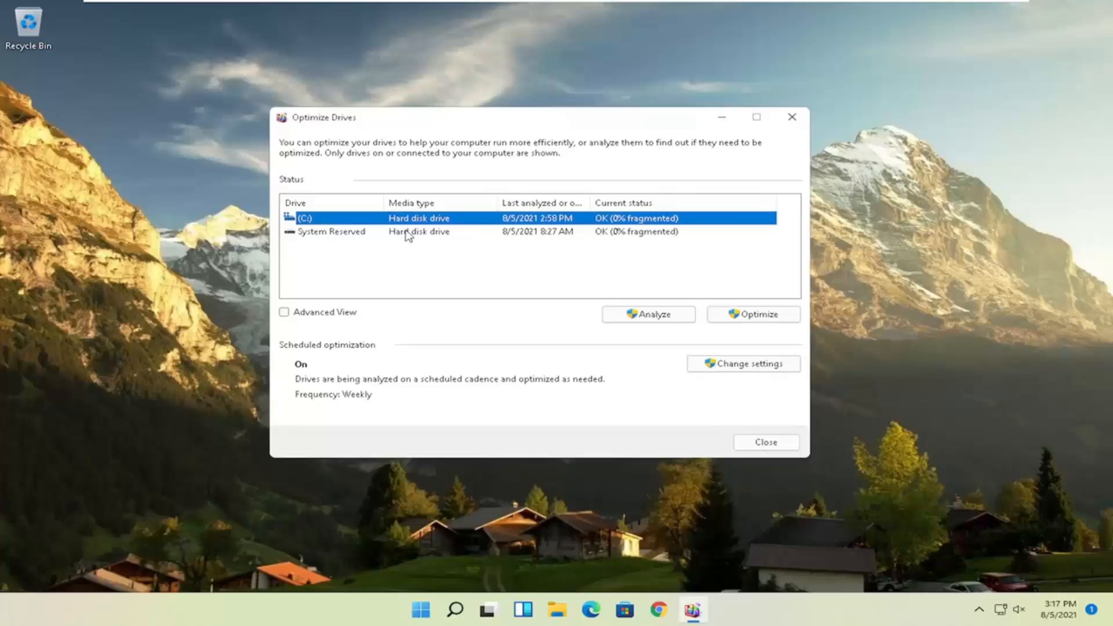
mouse_move(316, 233)
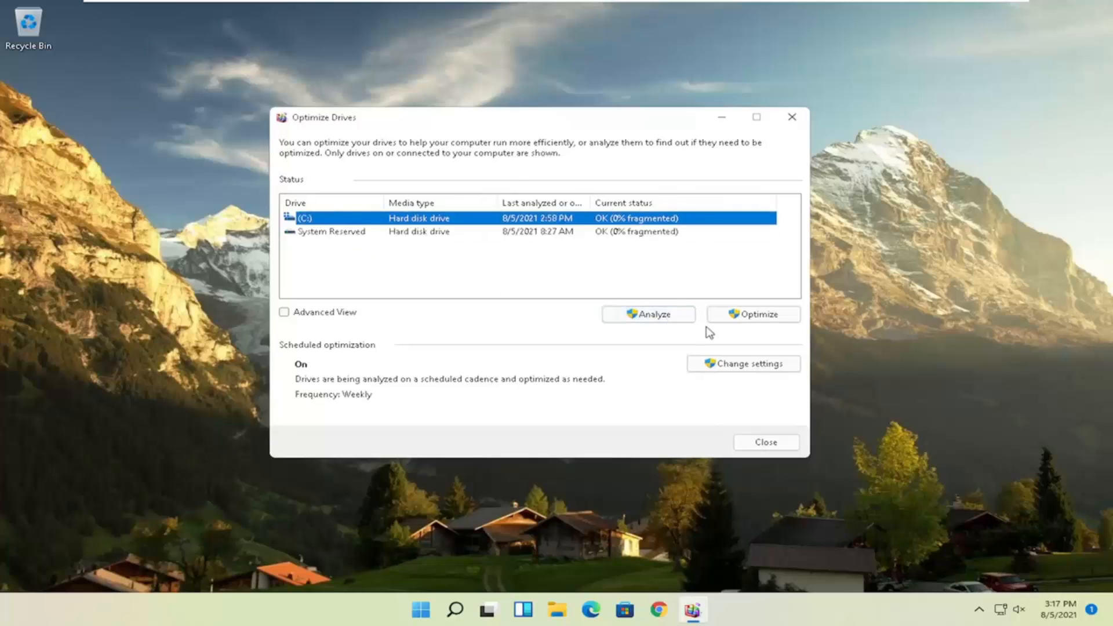
left_click(647, 313)
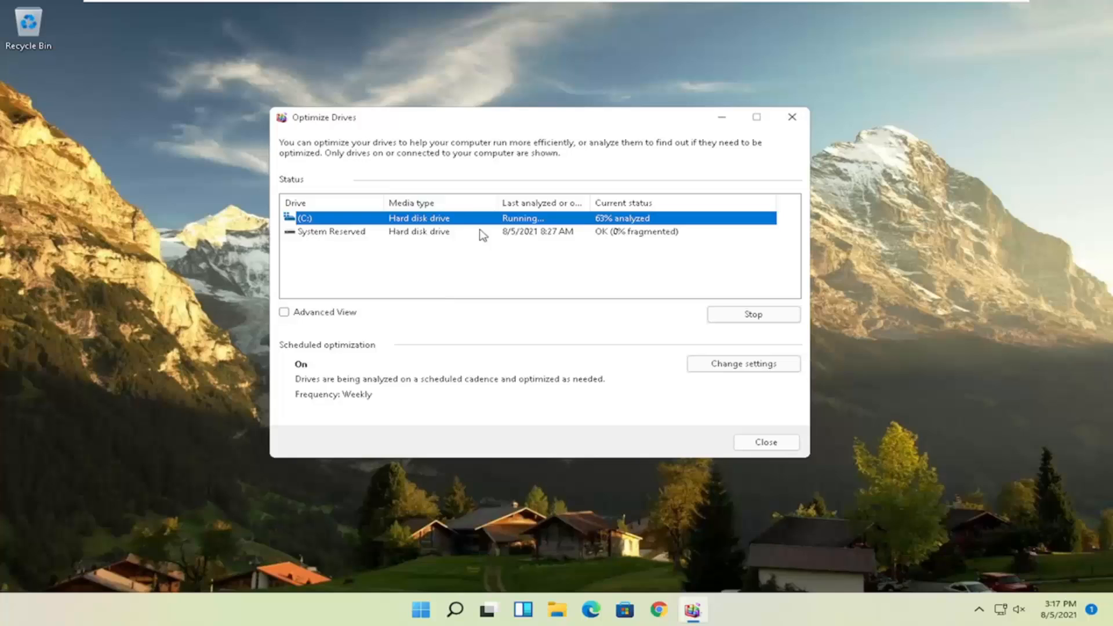
mouse_move(338, 127)
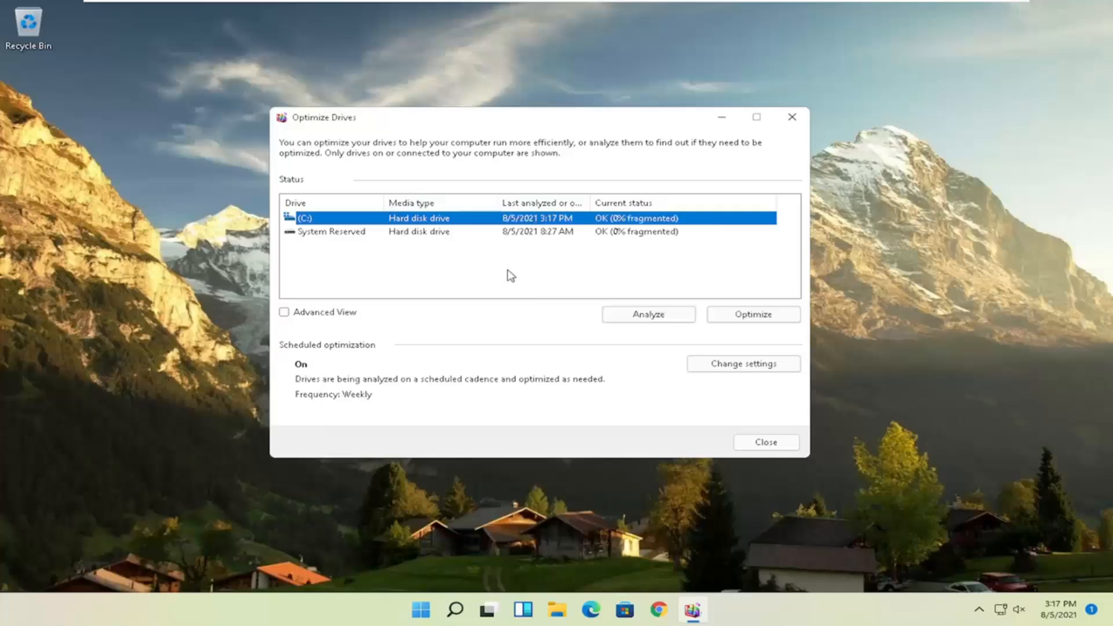
mouse_move(424, 225)
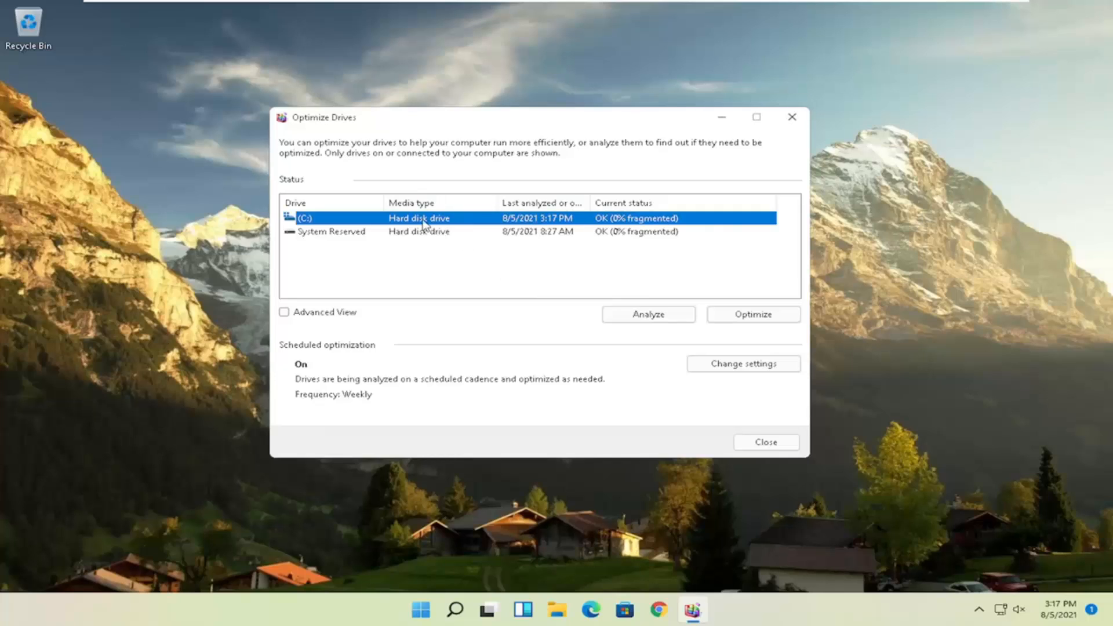
mouse_move(664, 149)
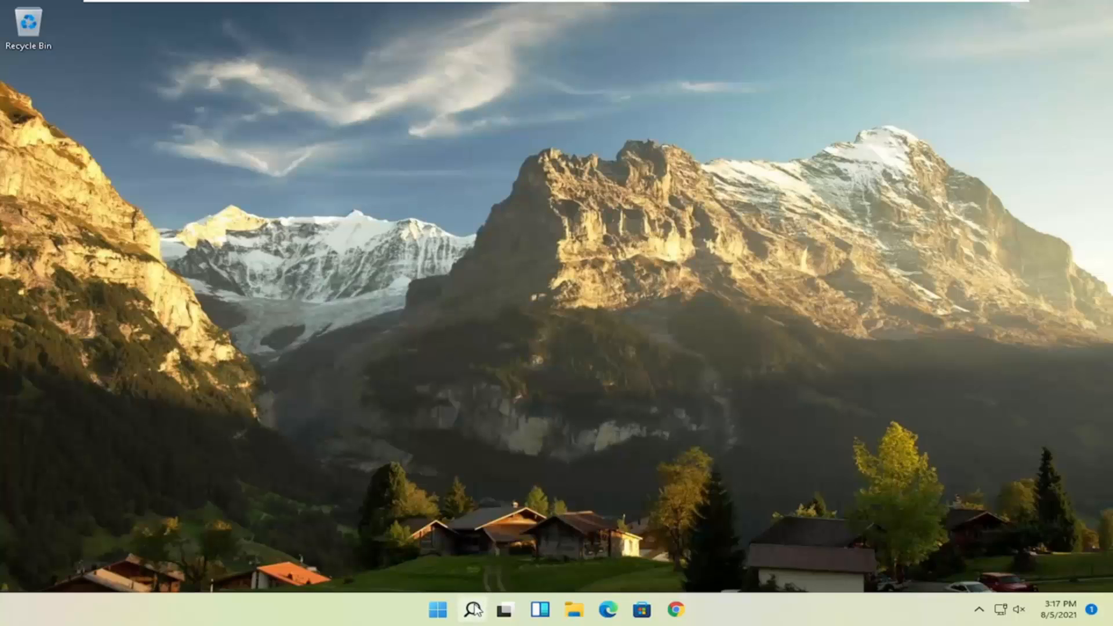
Search 'cmd', run Command Prompt as administrator, and accept the UAC prompt.
type("cmd")
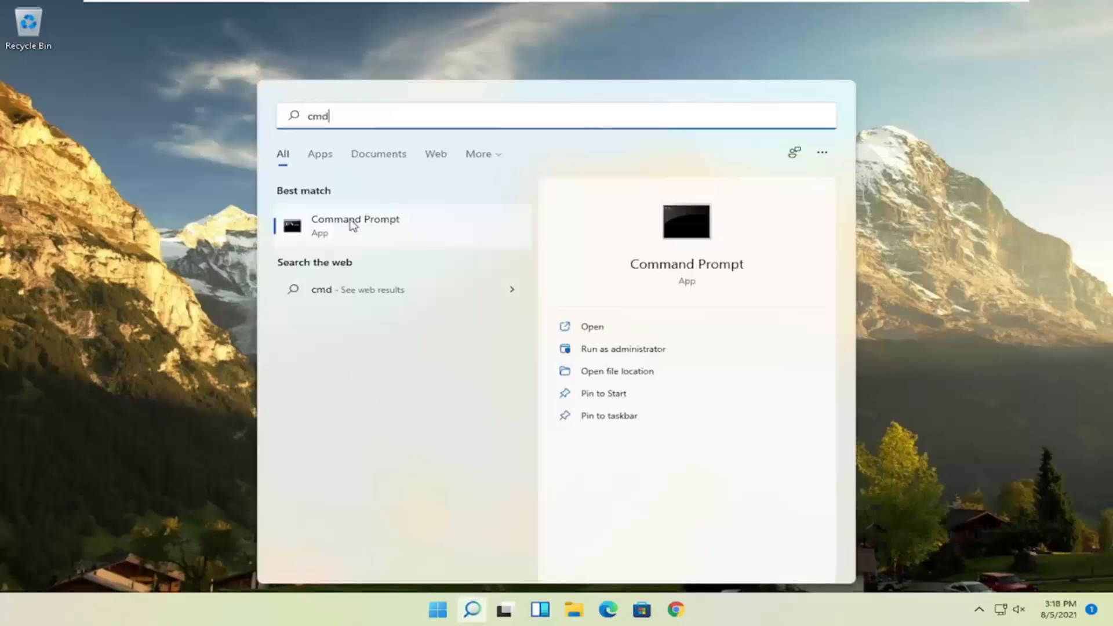
right_click(354, 225)
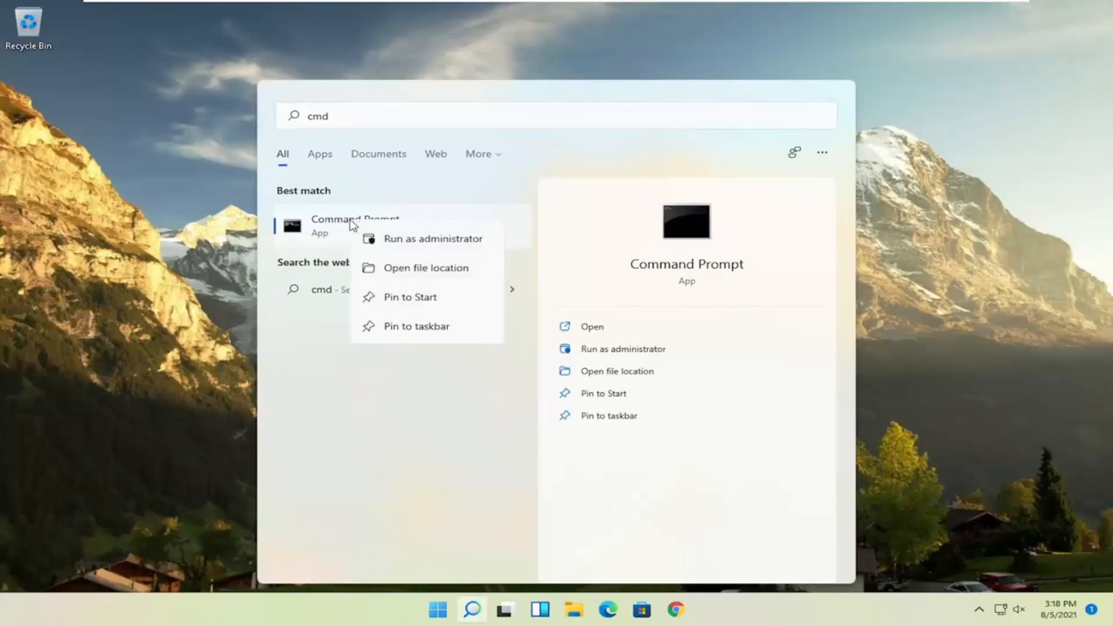
left_click(433, 238)
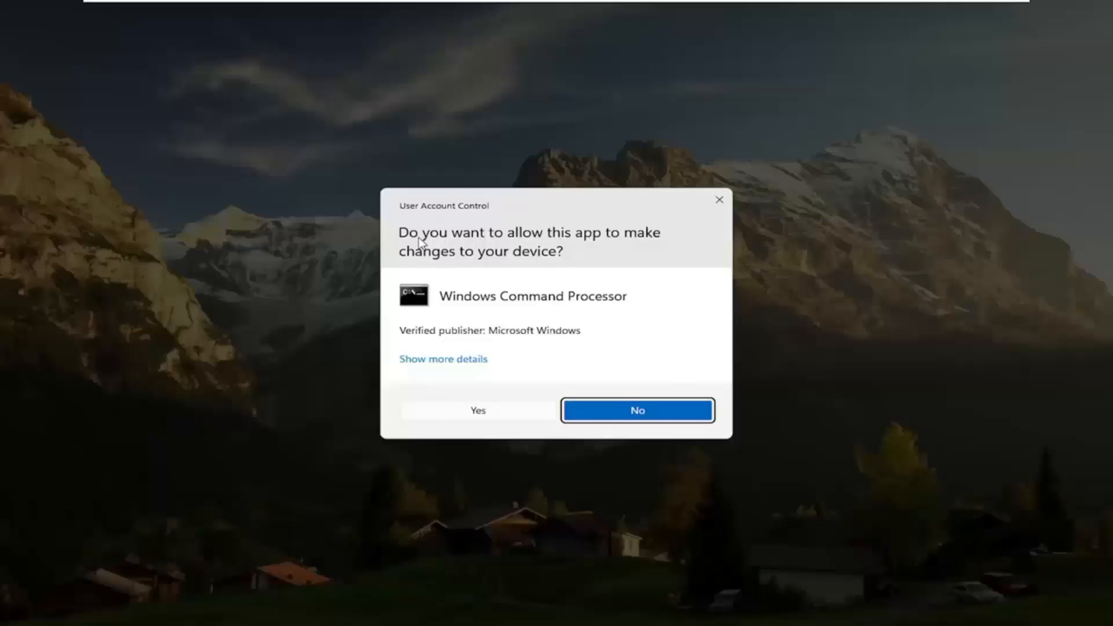
mouse_move(477, 437)
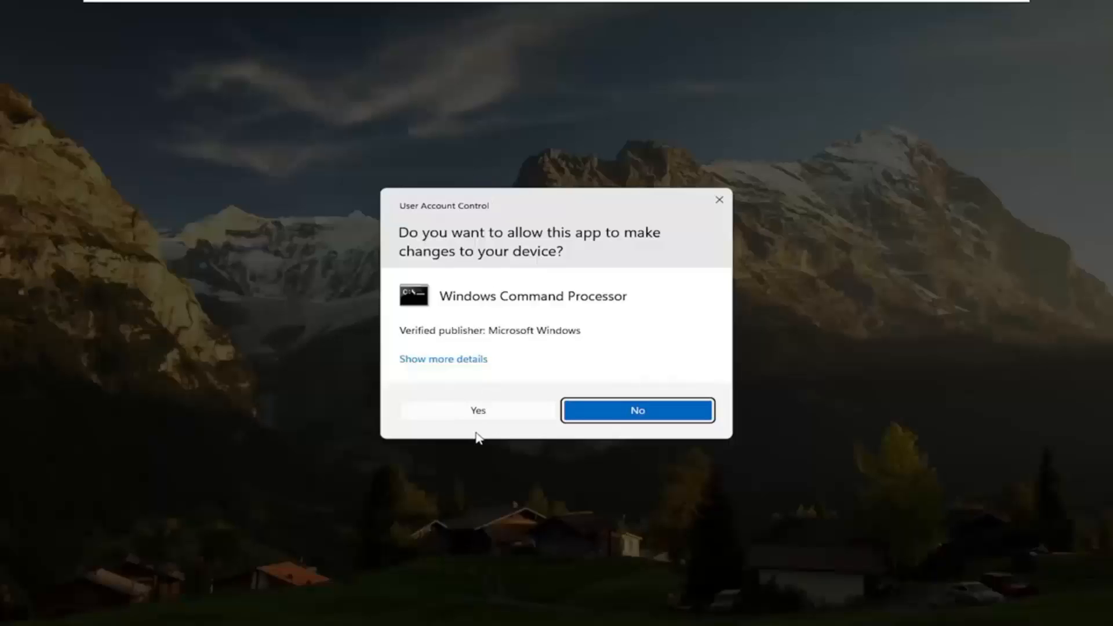
left_click(477, 411)
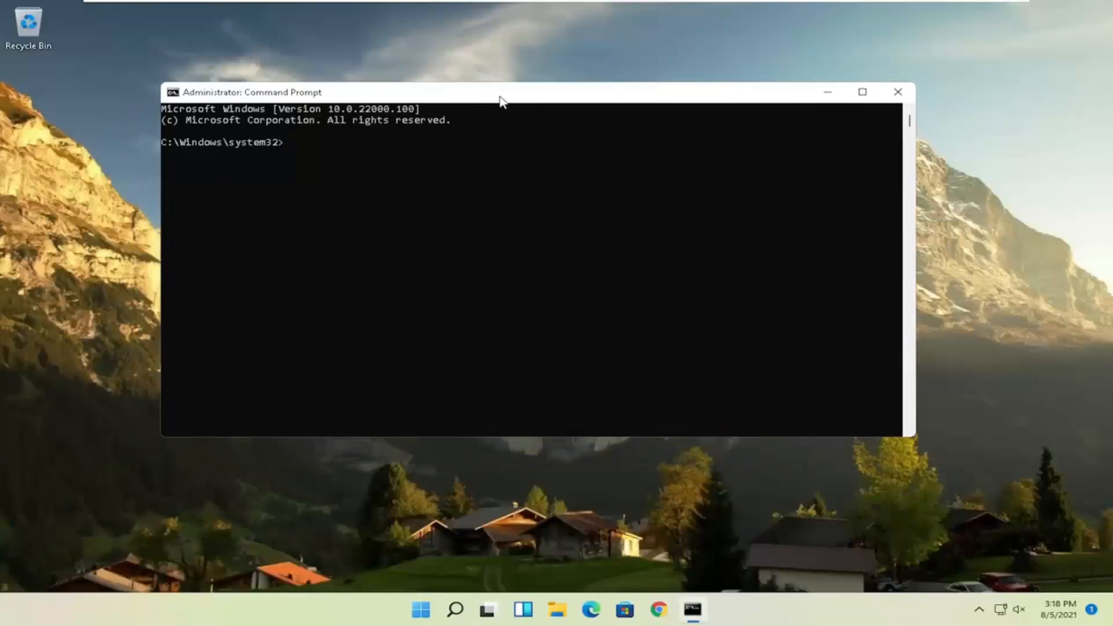
Enter the command 'sfc /scannow' at the administrator Command Prompt without running it.
type("sfc")
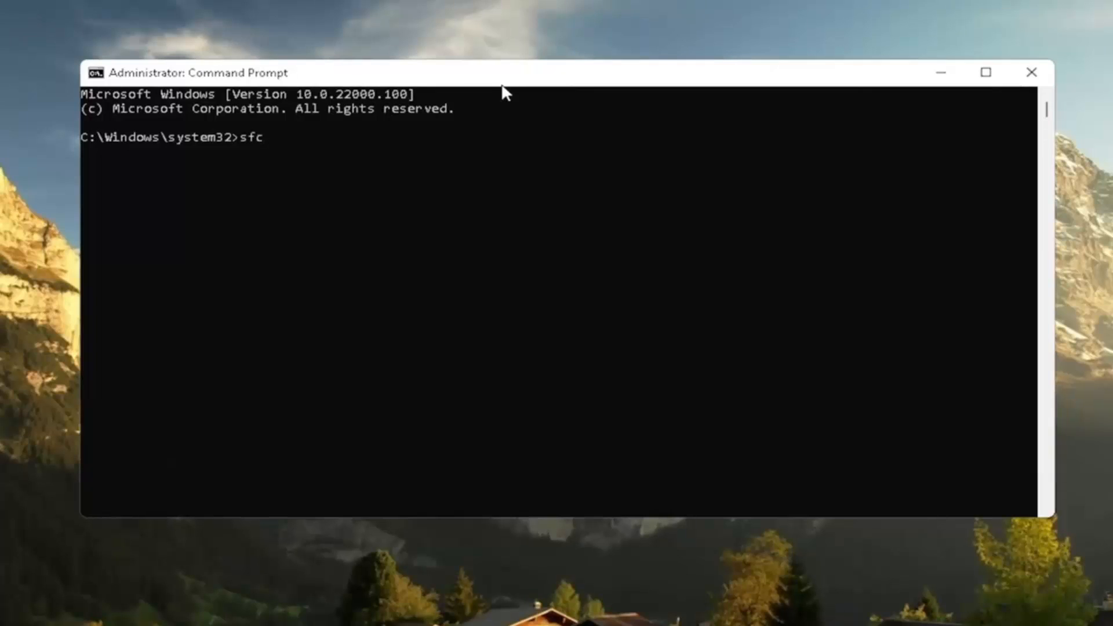
type("/scannow")
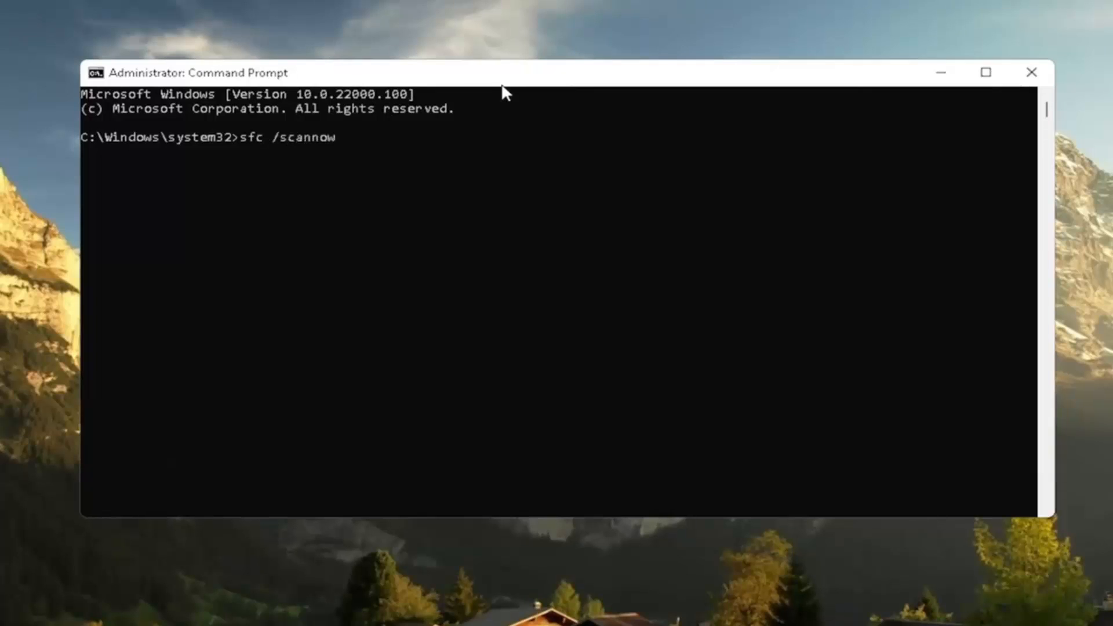
mouse_move(253, 181)
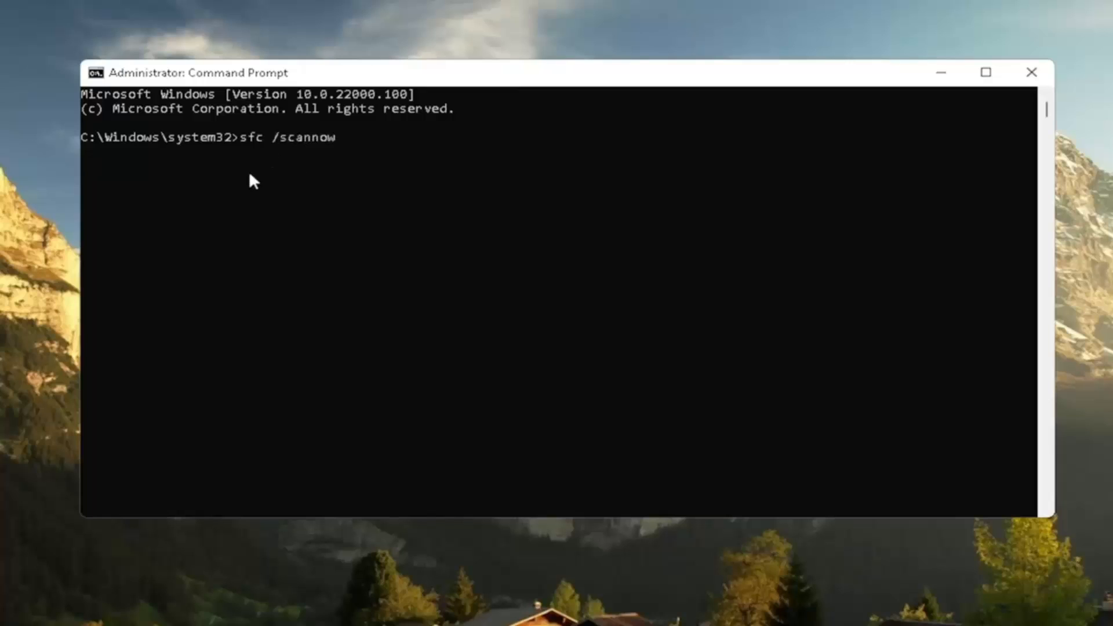